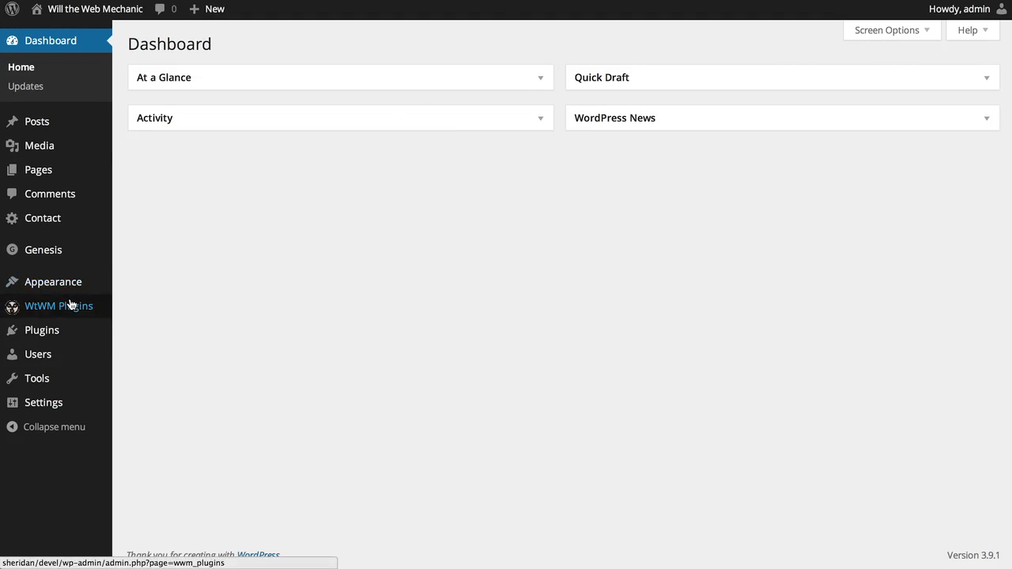
{"action": "mouse_move", "coordinate": [58, 306]}
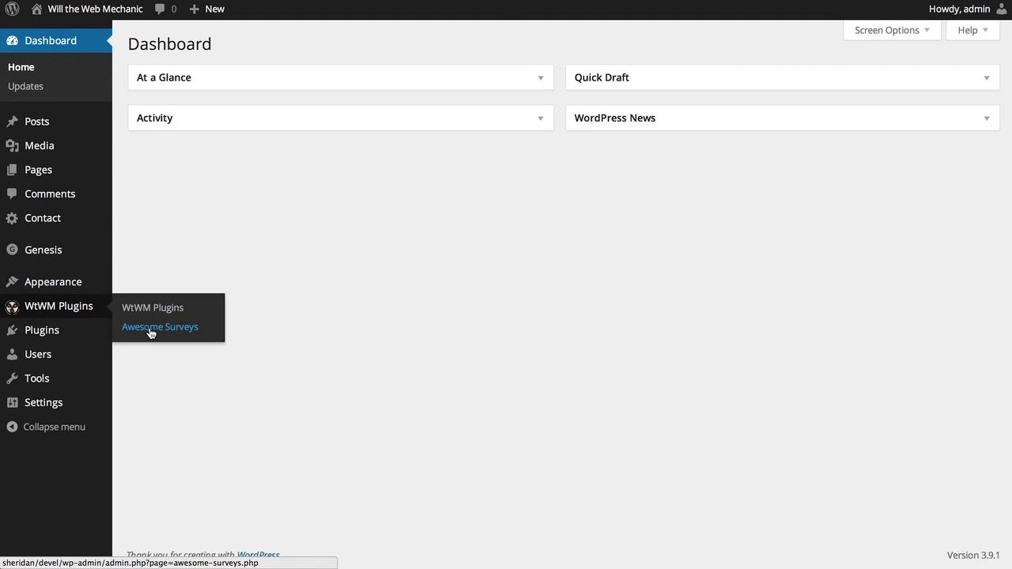
- Open the Awesome Surveys plugin page from the WtWM Plugins menu, with its help notes showing
{"action": "left_click", "coordinate": [159, 326]}
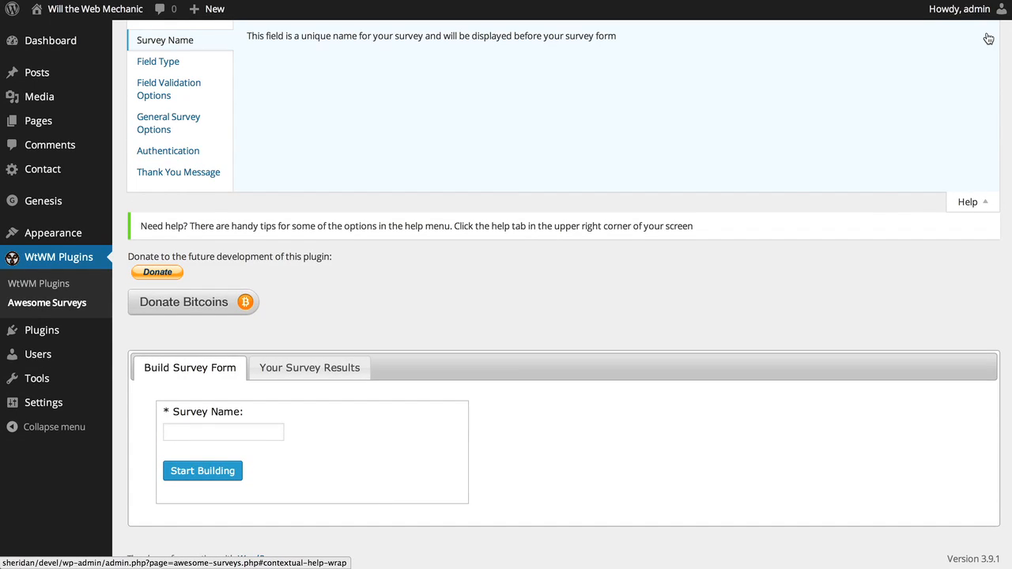
{"action": "mouse_move", "coordinate": [984, 207]}
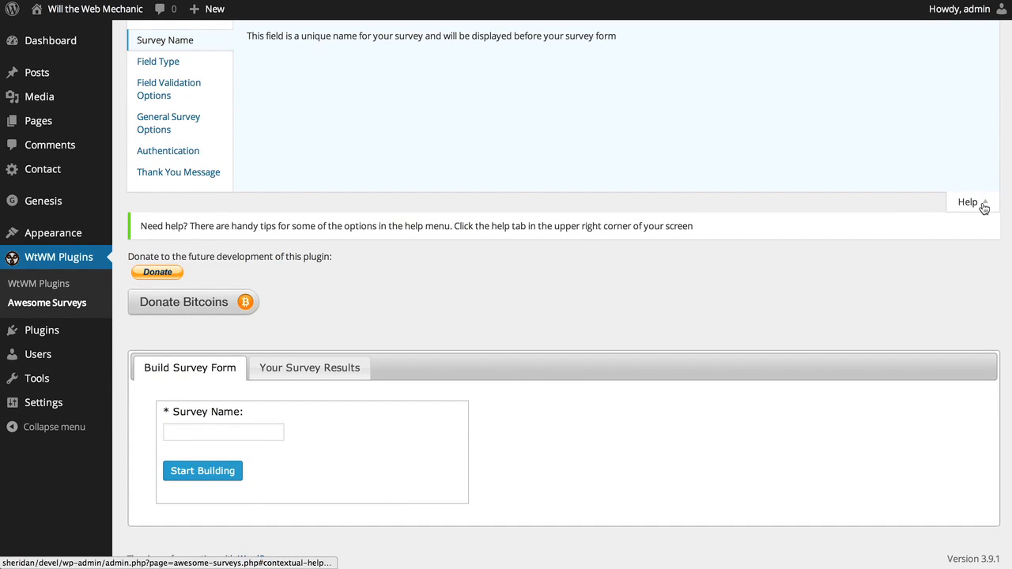
- Hide the help panel and enter 'My First Survey' as the survey name
{"action": "left_click", "coordinate": [967, 202]}
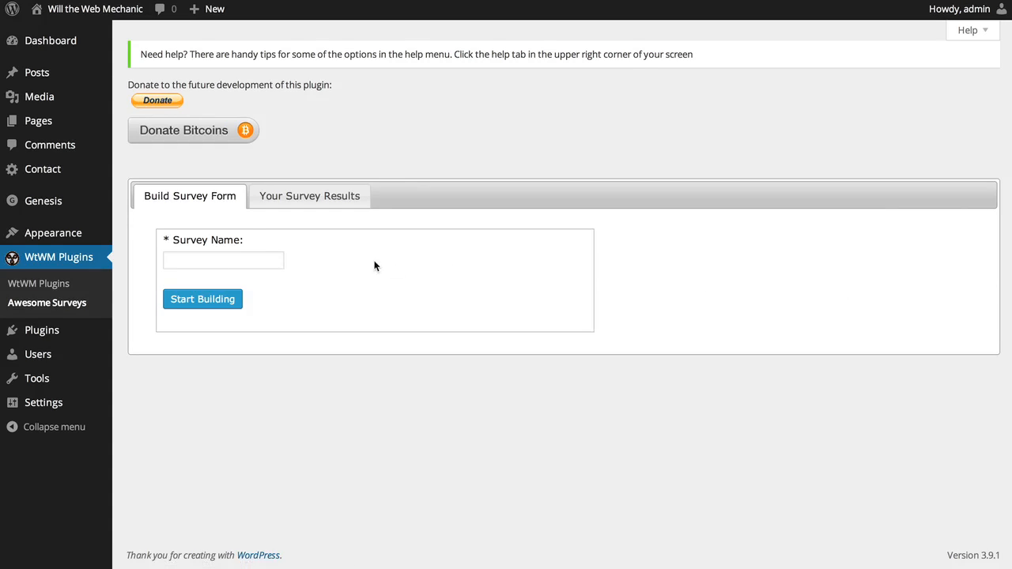
{"action": "type", "text": "M"}
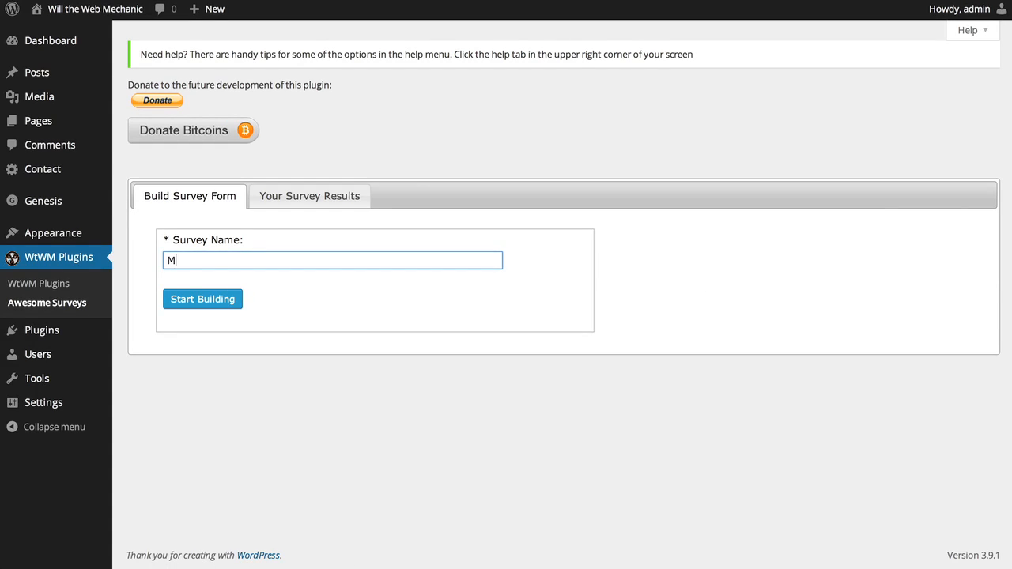
{"action": "type", "text": "y First"}
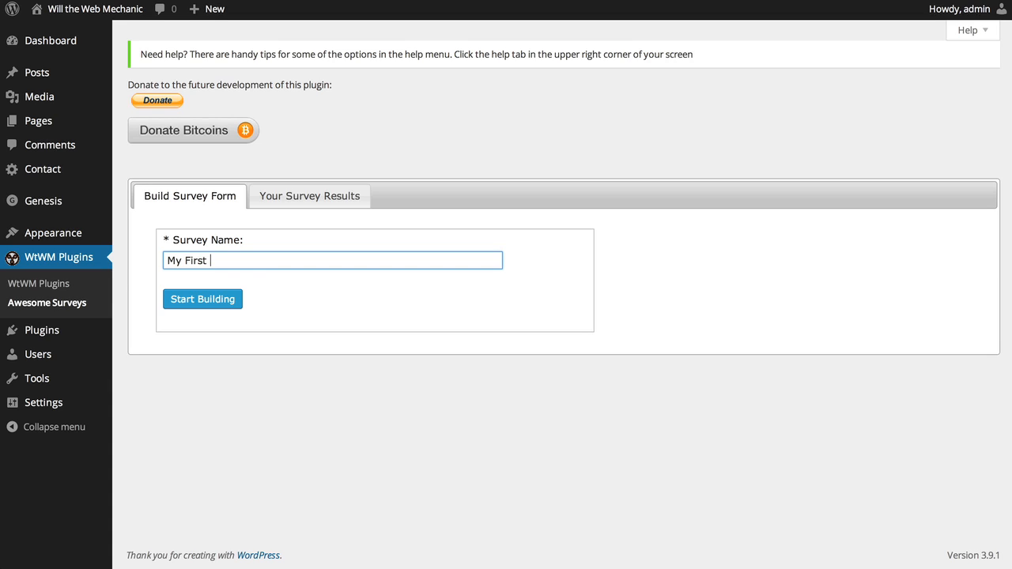
{"action": "type", "text": "Survey"}
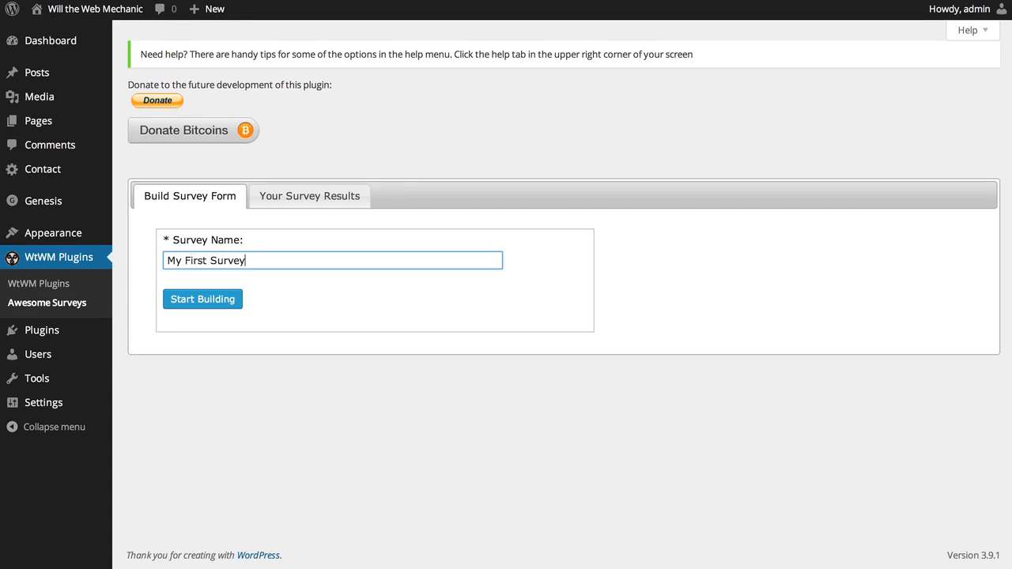
{"action": "left_click", "coordinate": [203, 298]}
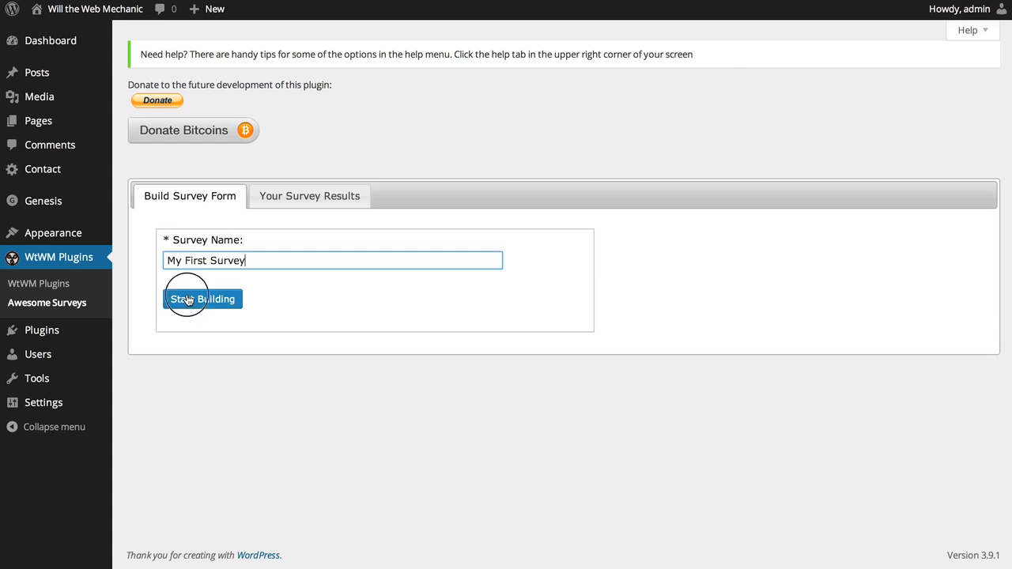
- Start building 'My First Survey' to load the question builder and empty preview
{"action": "left_click", "coordinate": [203, 298]}
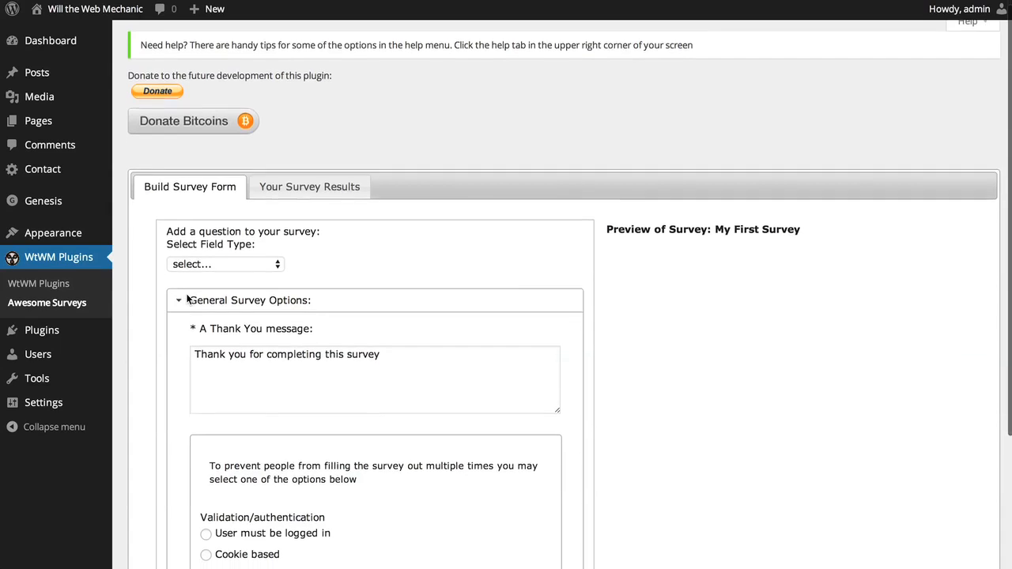
{"action": "scroll", "scroll_direction": "down", "scroll_amount": 3}
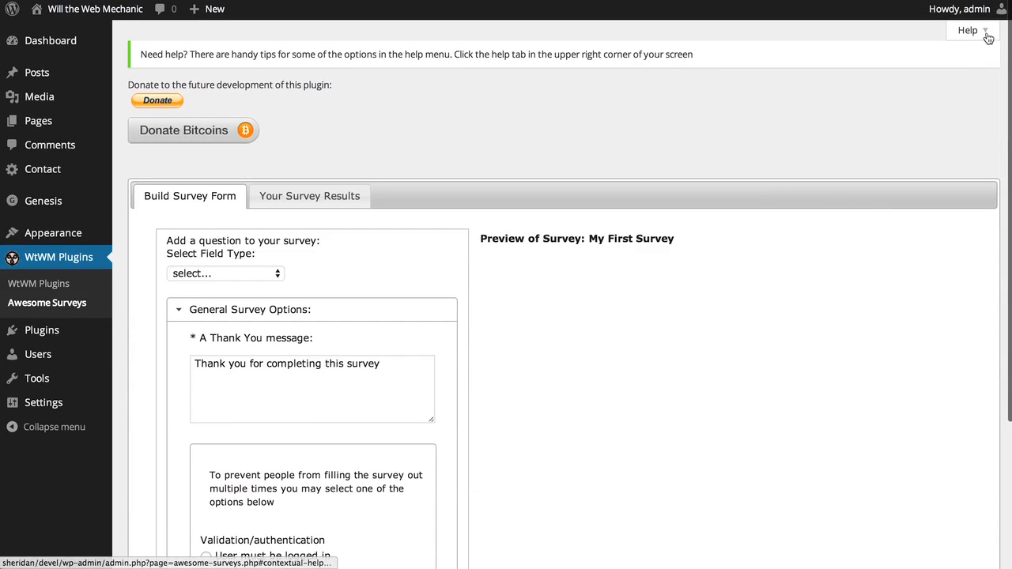
- Read the Awesome Surveys help section on question Field Type options
{"action": "left_click", "coordinate": [968, 30]}
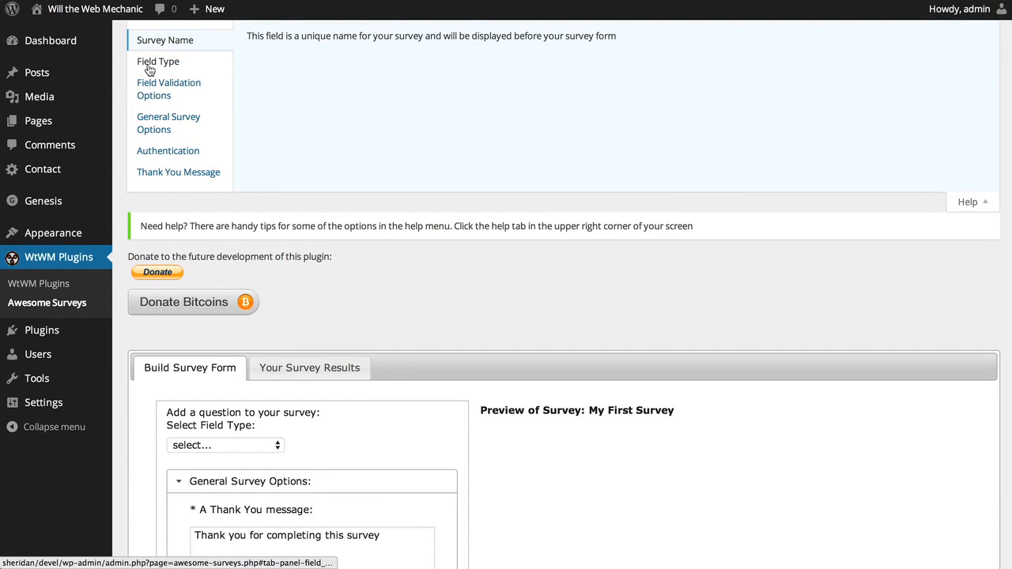
{"action": "left_click", "coordinate": [158, 60]}
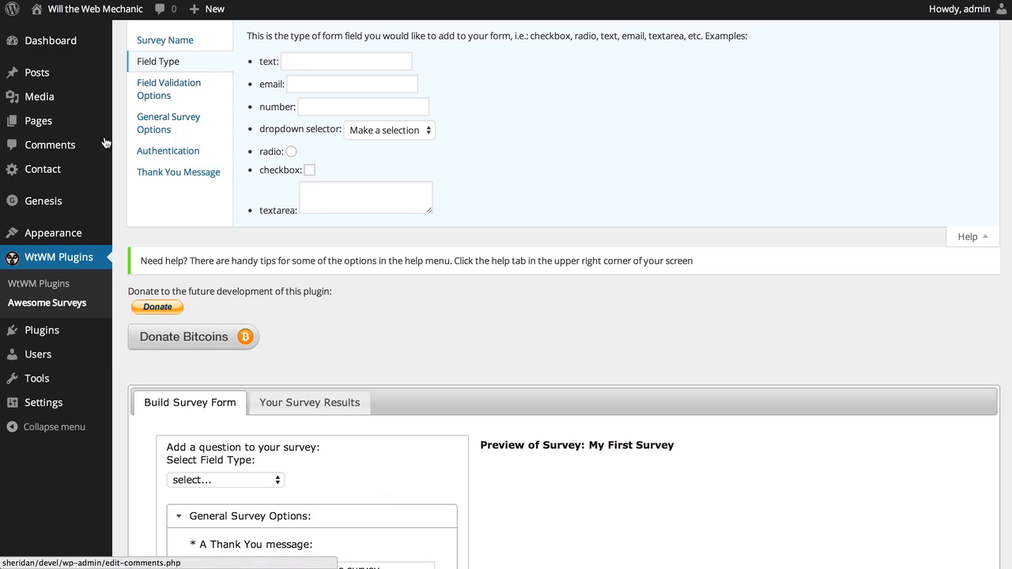
{"action": "scroll", "scroll_direction": "down", "scroll_amount": 3}
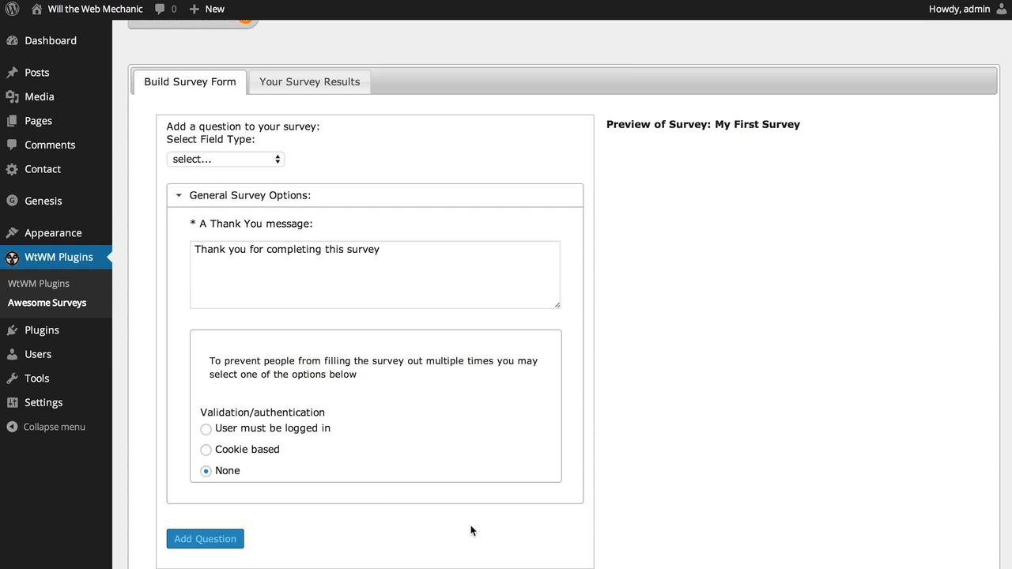
{"action": "mouse_move", "coordinate": [275, 161]}
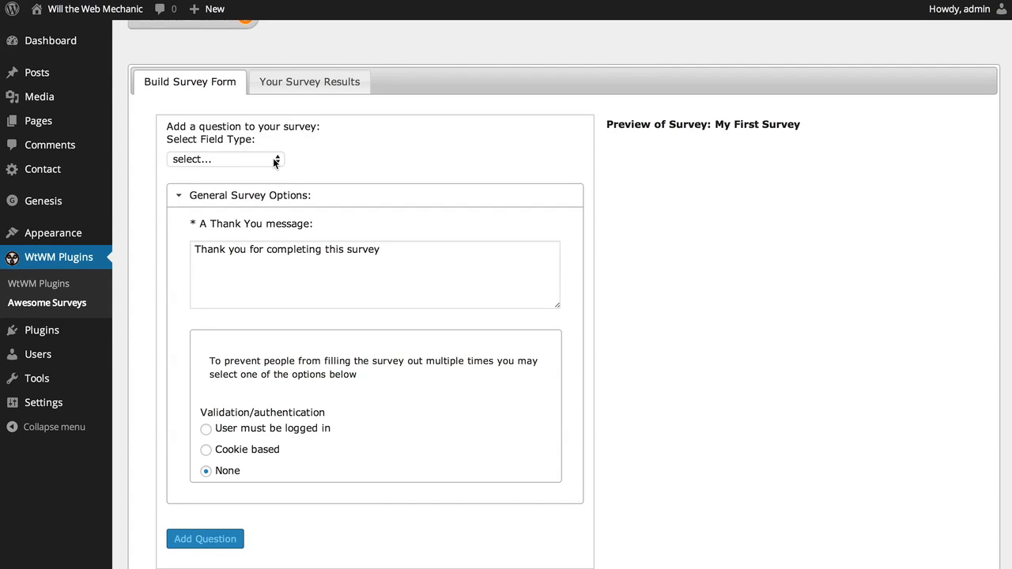
- Add a required text question 'Enter your name:' with a 25-character maximum length
{"action": "left_click", "coordinate": [225, 159]}
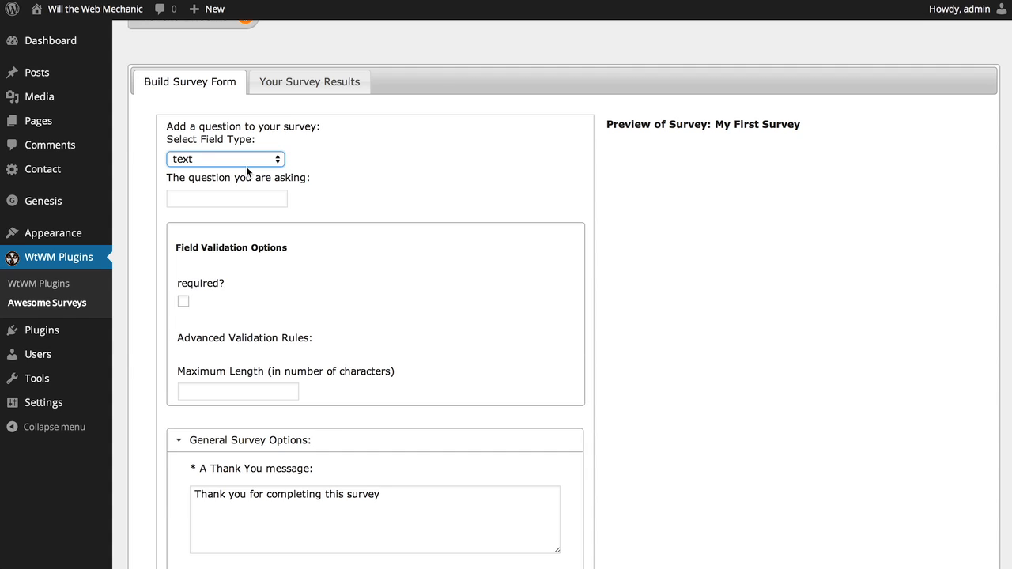
{"action": "type", "text": "Enter"}
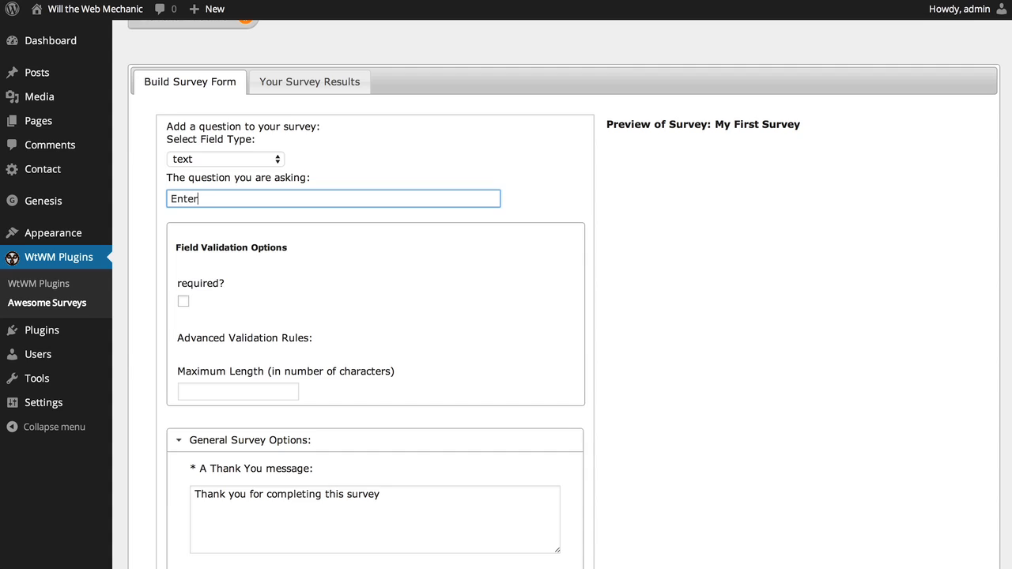
{"action": "type", "text": "your name"}
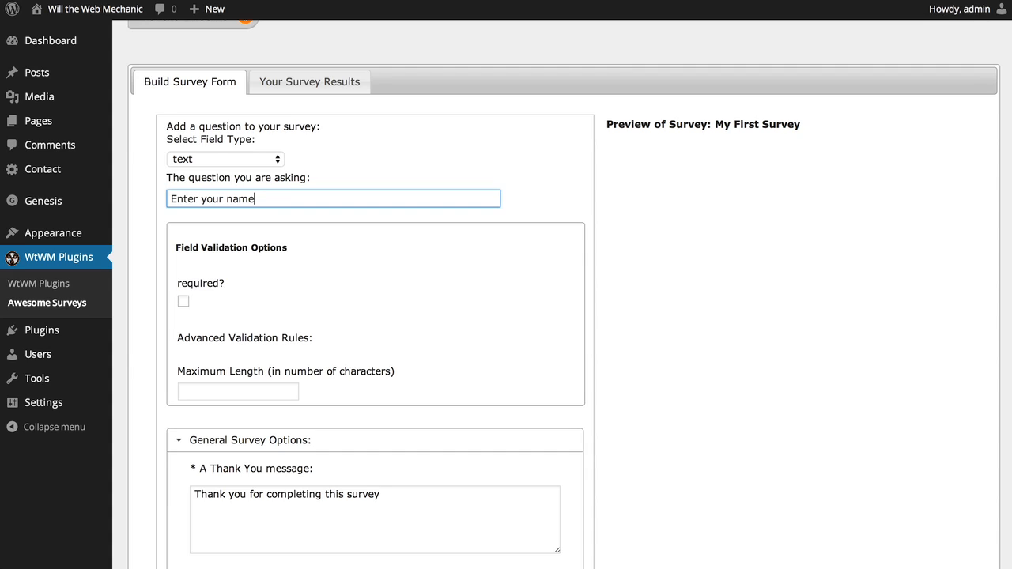
{"action": "type", "text": ":"}
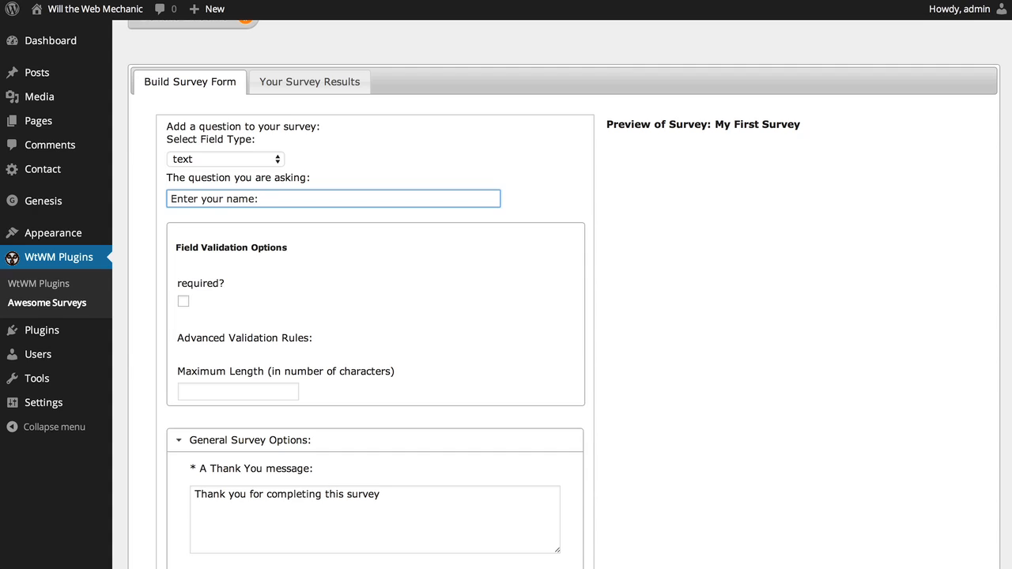
{"action": "left_click", "coordinate": [333, 198]}
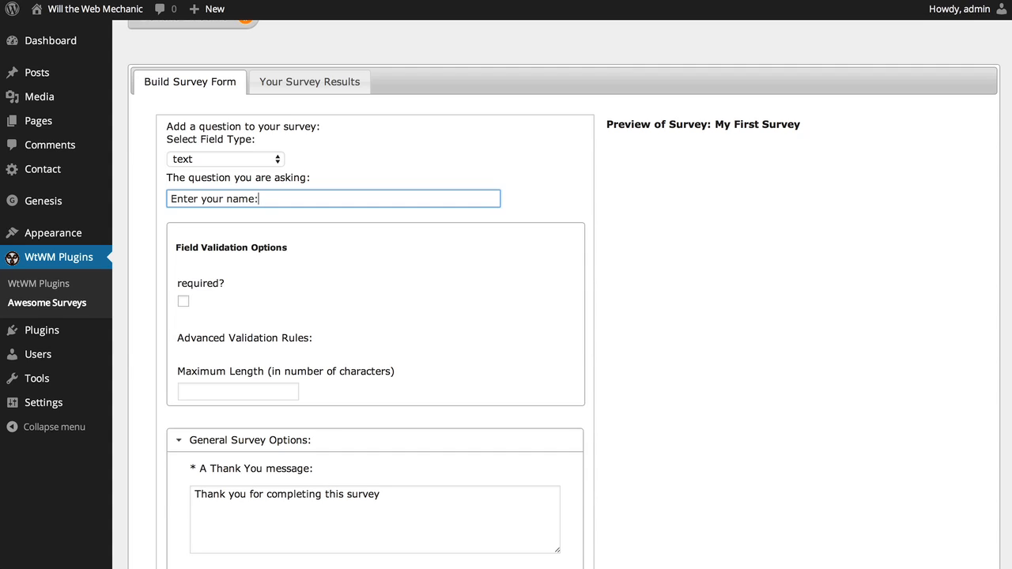
{"action": "left_click", "coordinate": [182, 301]}
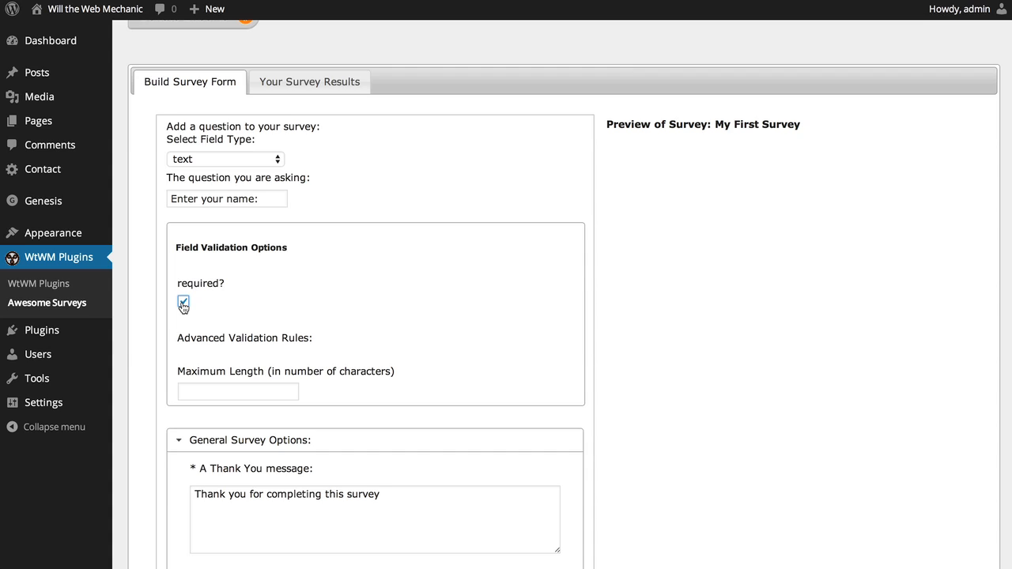
{"action": "left_click", "coordinate": [237, 392]}
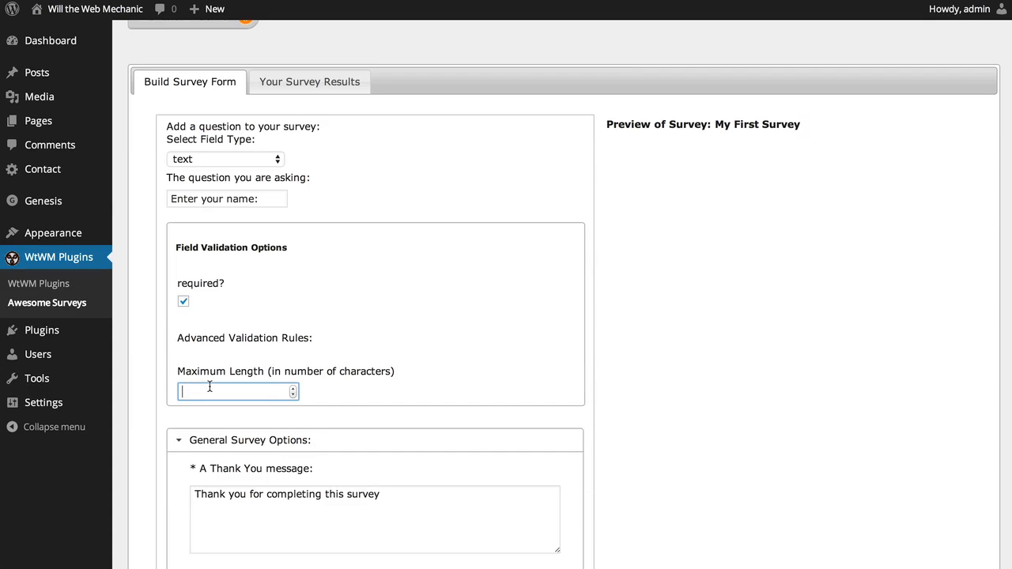
{"action": "type", "text": "25"}
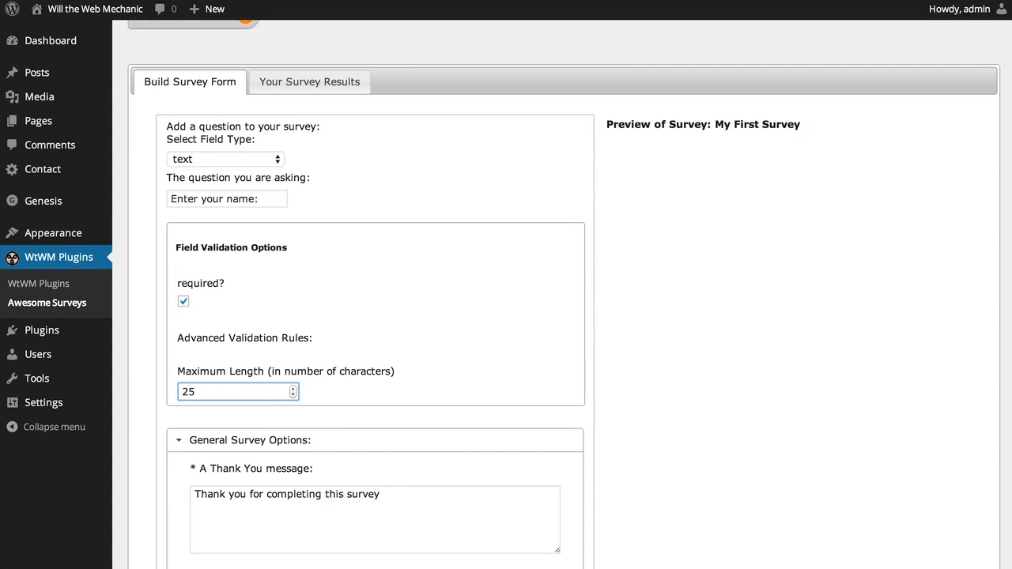
{"action": "scroll", "scroll_direction": "down", "scroll_amount": 3}
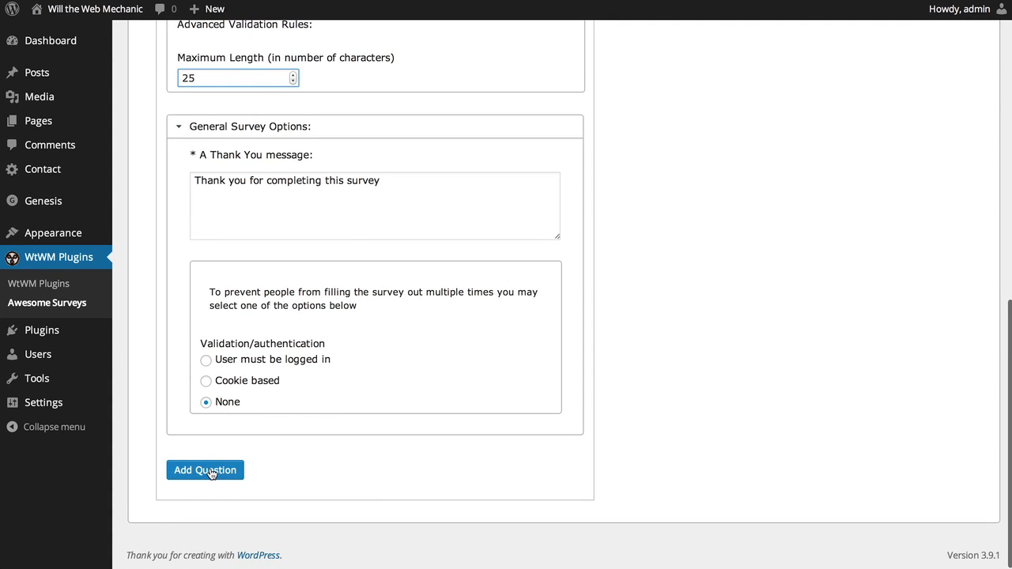
{"action": "left_click", "coordinate": [204, 471]}
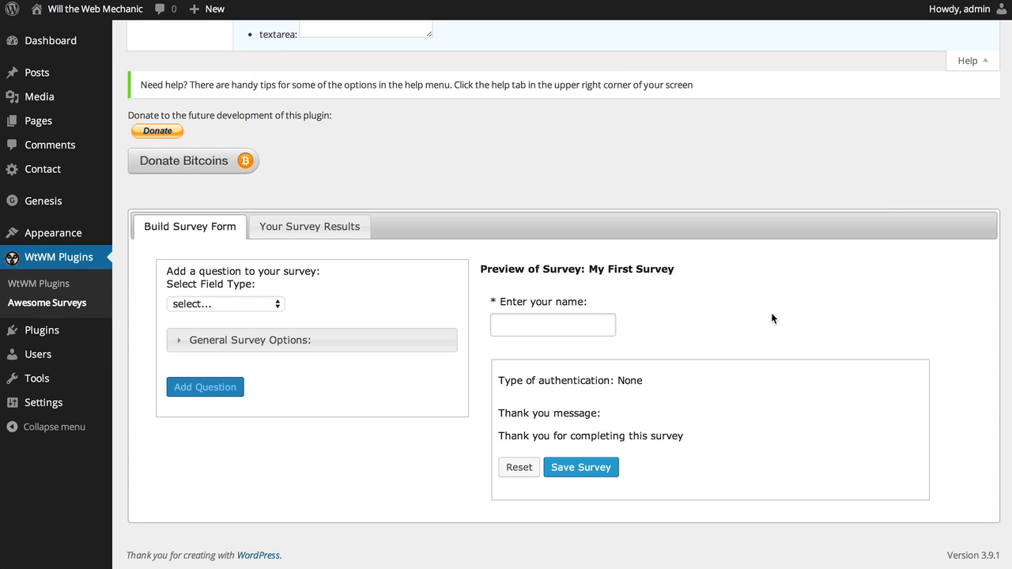
- Add a required email question 'Enter your email address:' to the survey
{"action": "left_click", "coordinate": [226, 304]}
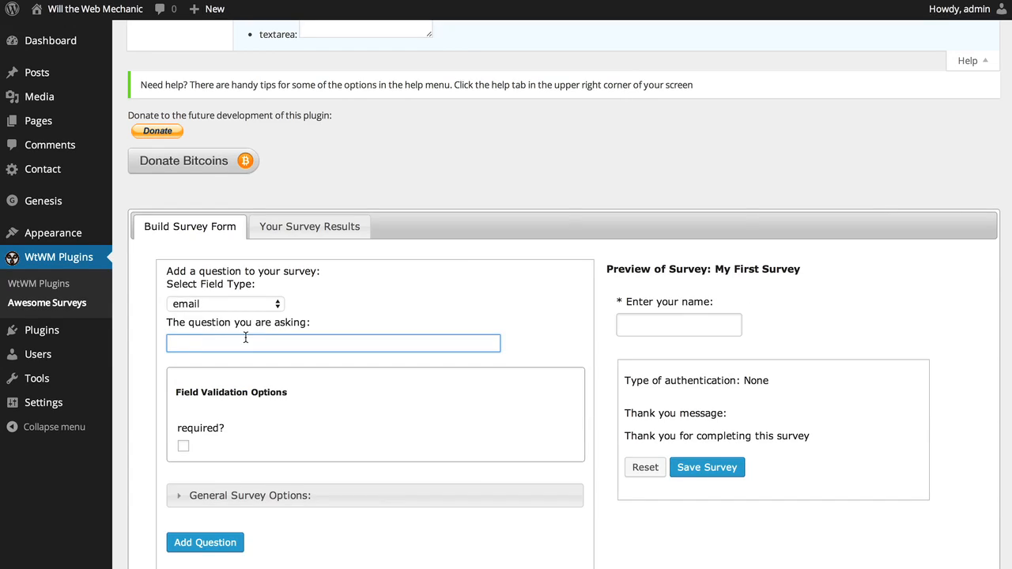
{"action": "type", "text": "Enter your em"}
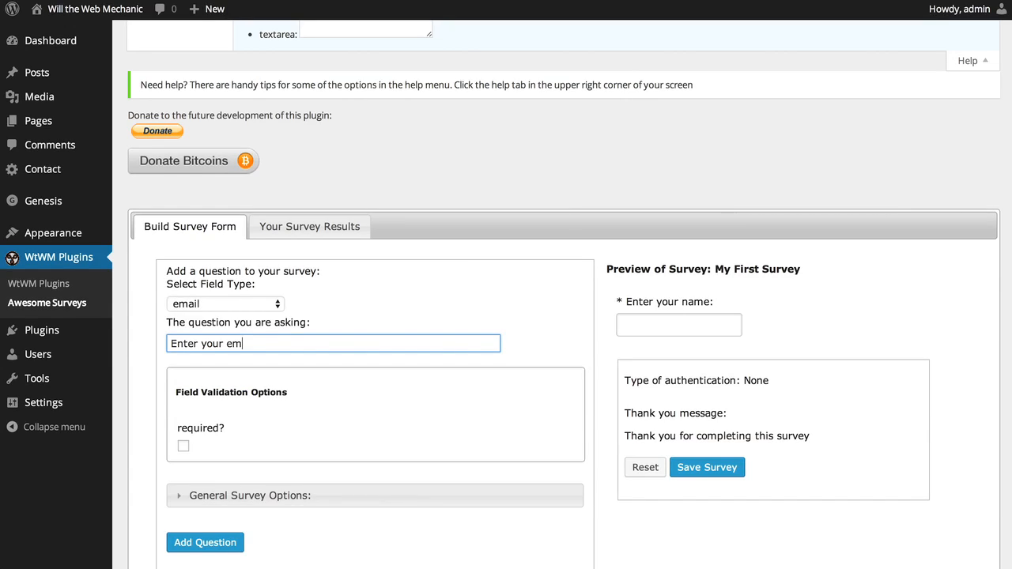
{"action": "type", "text": "ail addres"}
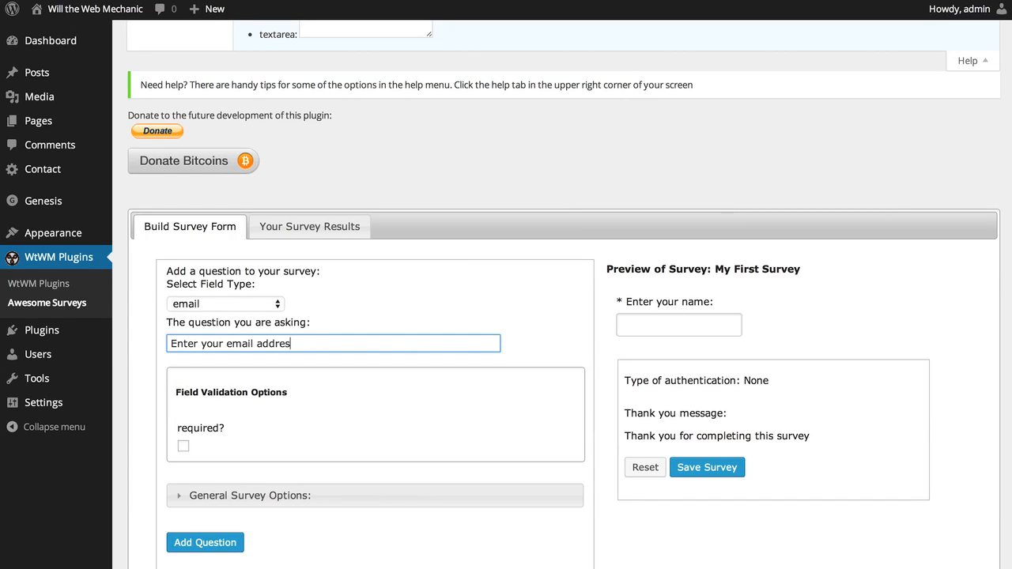
{"action": "type", "text": "s:"}
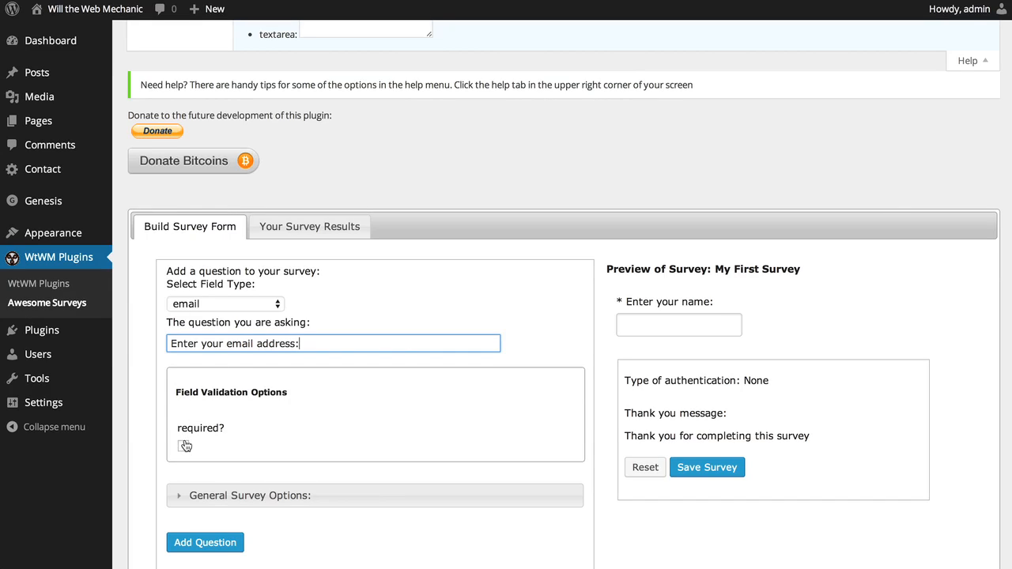
{"action": "left_click", "coordinate": [183, 445]}
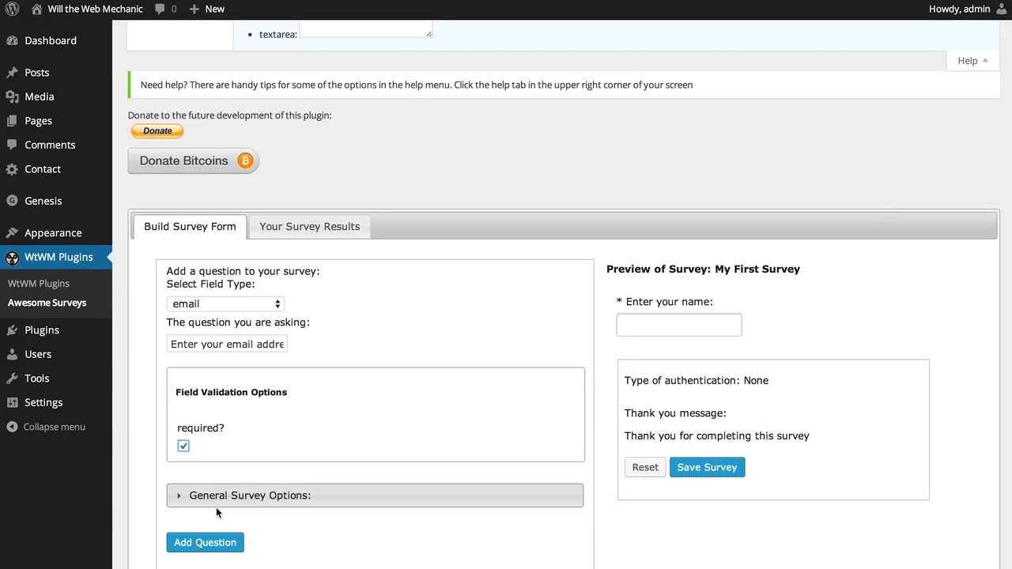
{"action": "left_click", "coordinate": [225, 304]}
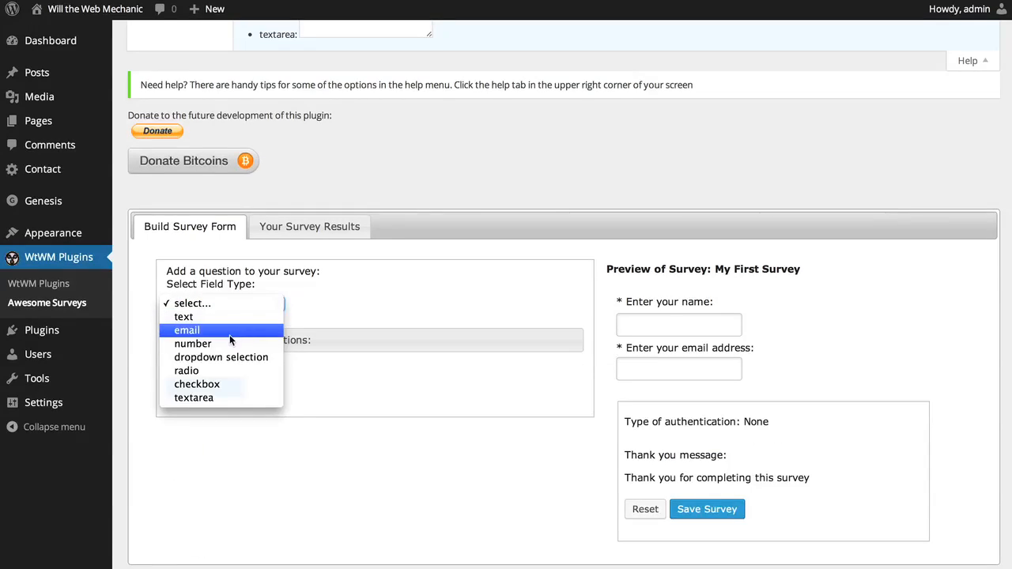
- Add a required number question 'Jenny, Jenny who can I turn to?' limited to 0–867
{"action": "left_click", "coordinate": [193, 343]}
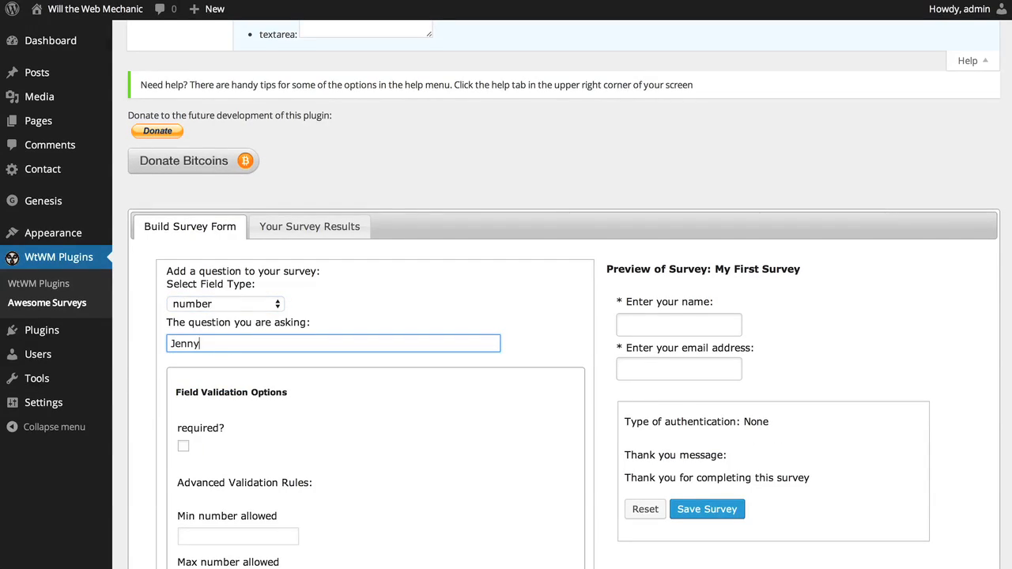
{"action": "type", "text": ", Jenny who can I turn to"}
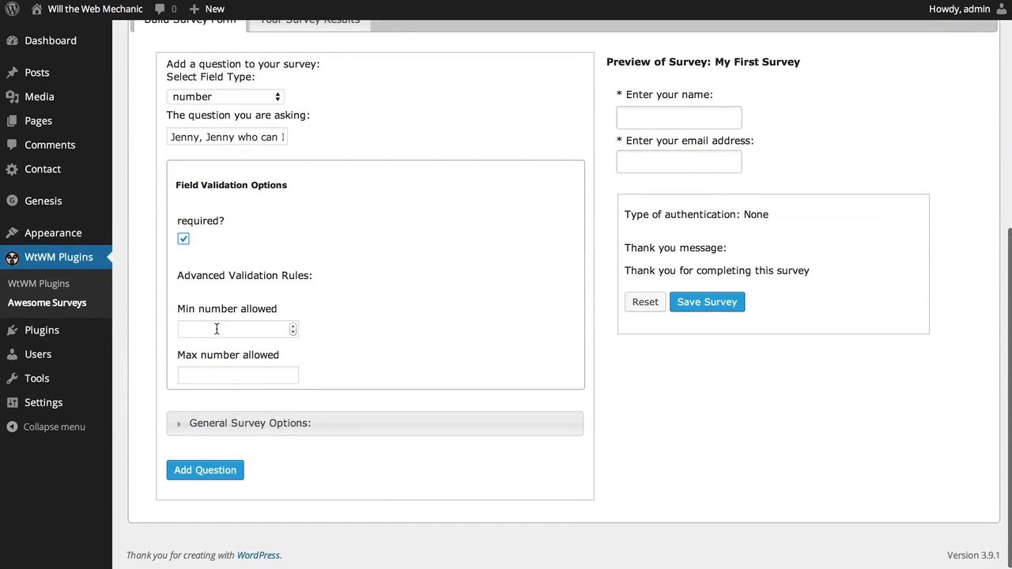
{"action": "type", "text": "867"}
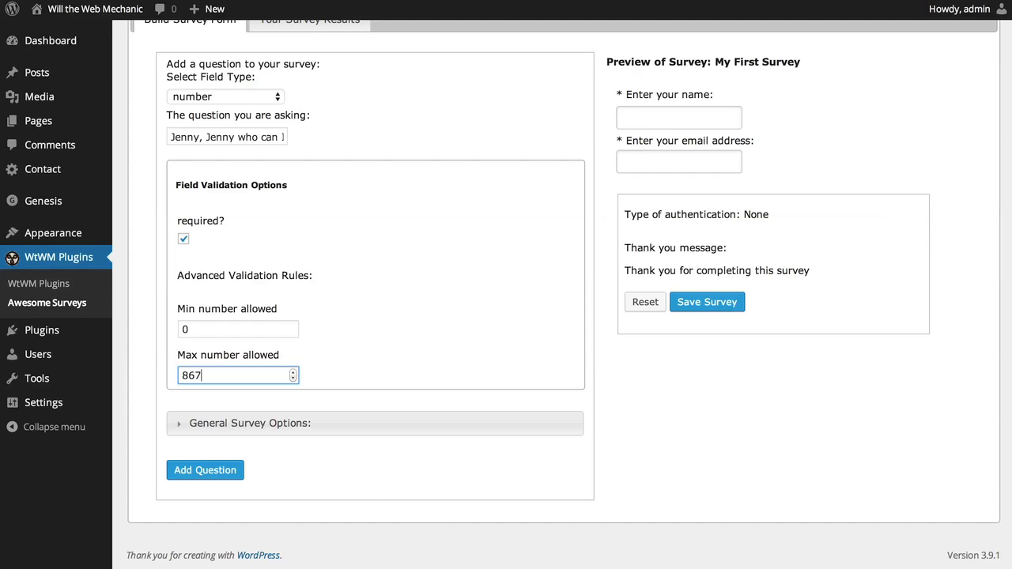
{"action": "left_click", "coordinate": [204, 469]}
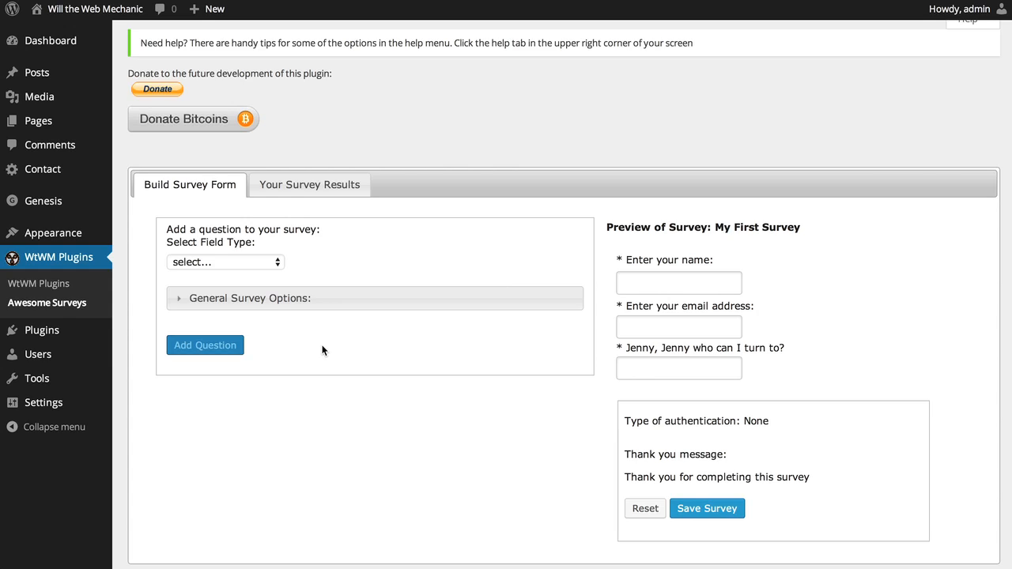
- Add a dropdown question 'Something that can be dropped:' with three answer choices
{"action": "left_click", "coordinate": [223, 262]}
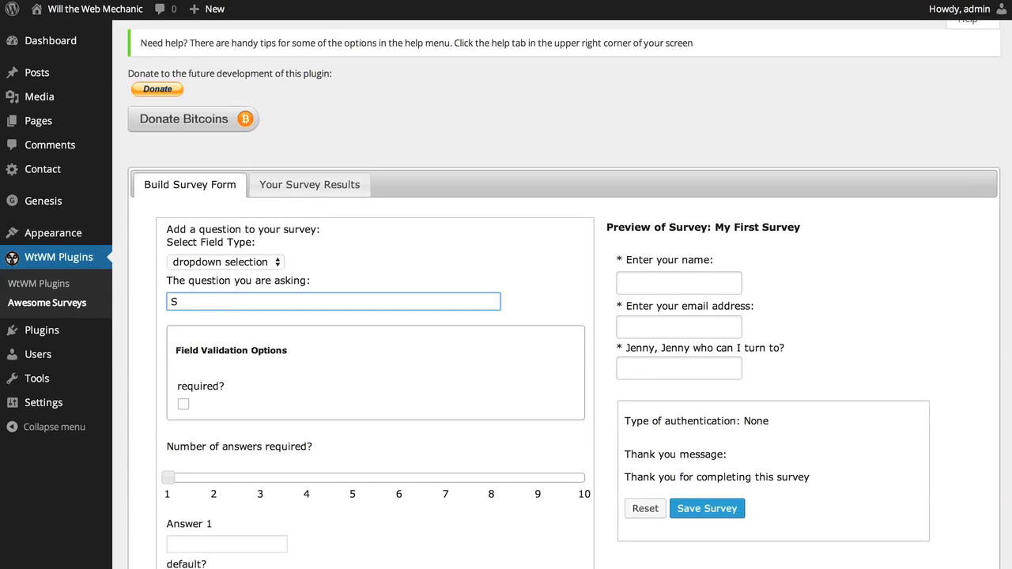
{"action": "type", "text": "omething that can be"}
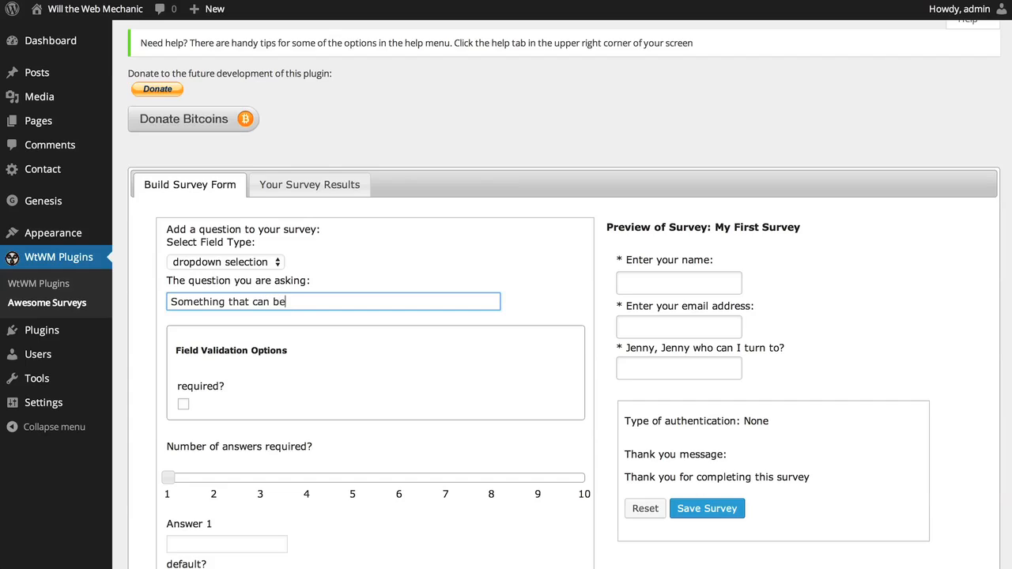
{"action": "type", "text": "dropped:"}
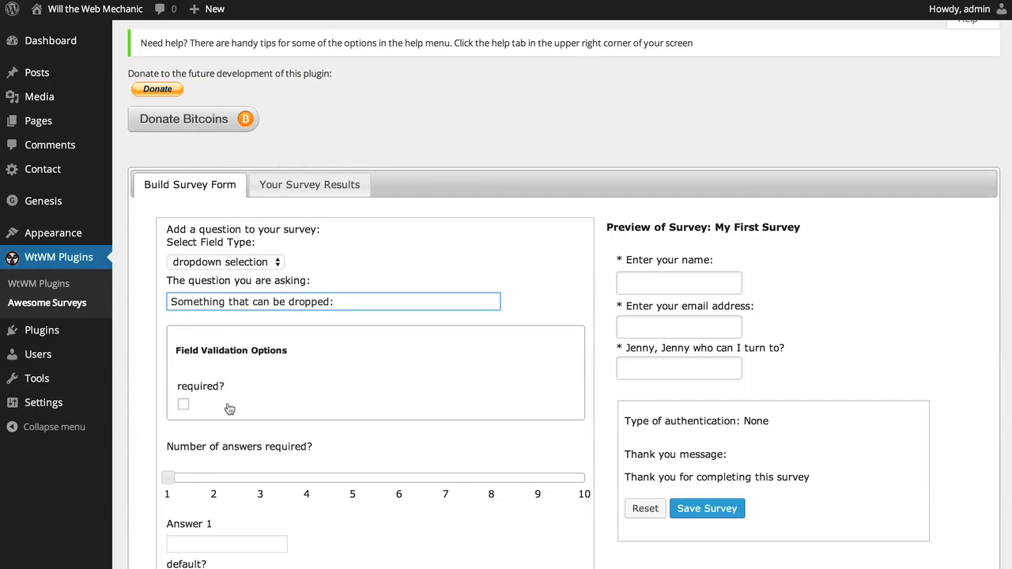
{"action": "scroll", "scroll_direction": "down", "scroll_amount": 3}
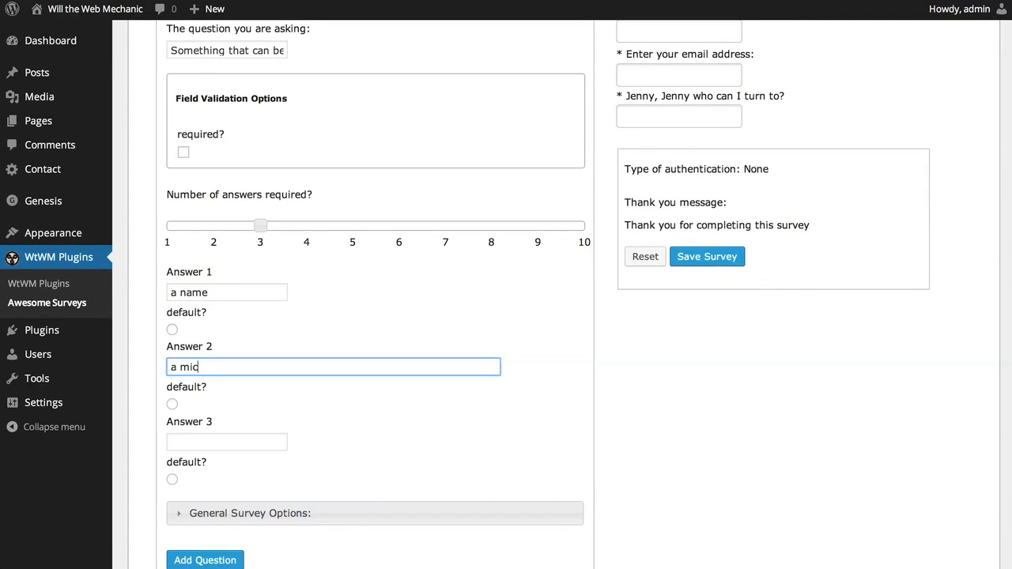
{"action": "type", "text": "no, I'm not going ther"}
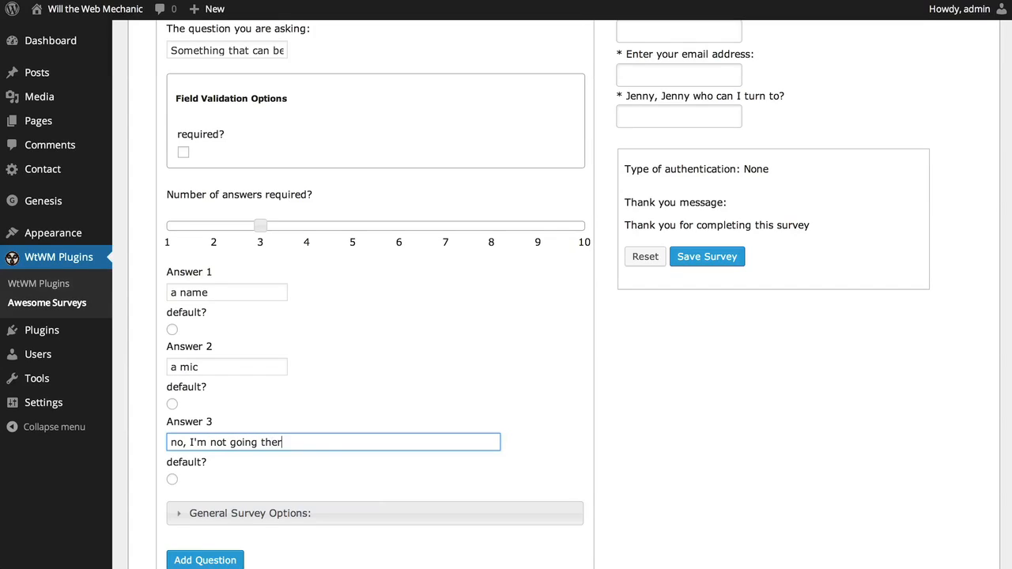
{"action": "type", "text": "e"}
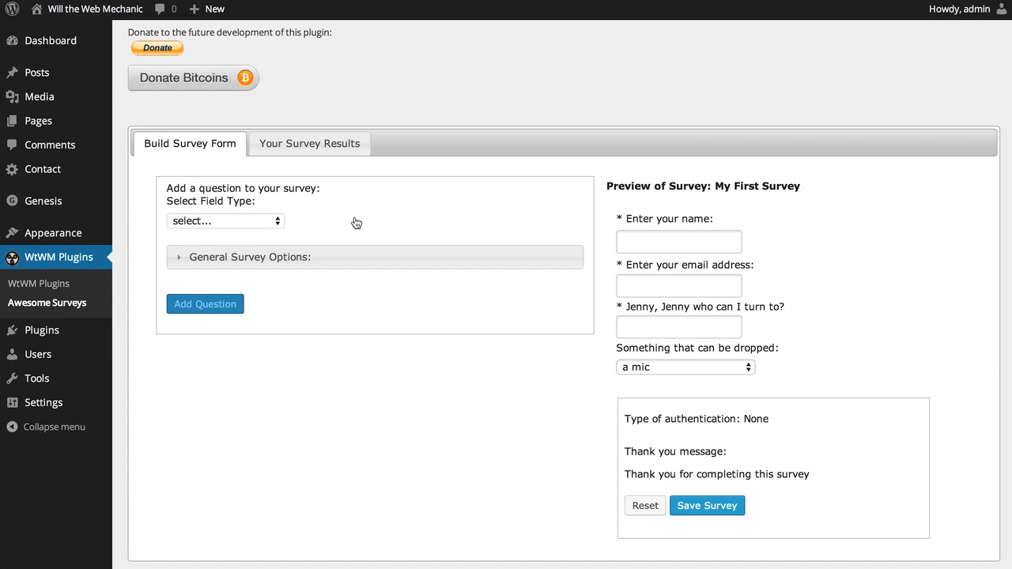
- Add a required radio question 'All we hear is radio:' with answers ga ga, goo goo, blah blah
{"action": "left_click", "coordinate": [225, 220]}
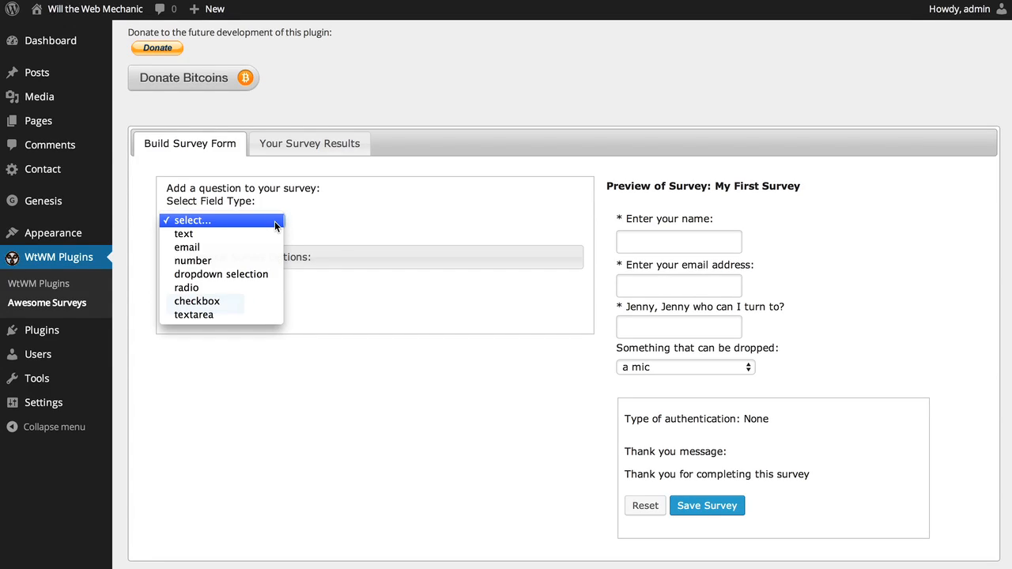
{"action": "left_click", "coordinate": [187, 287]}
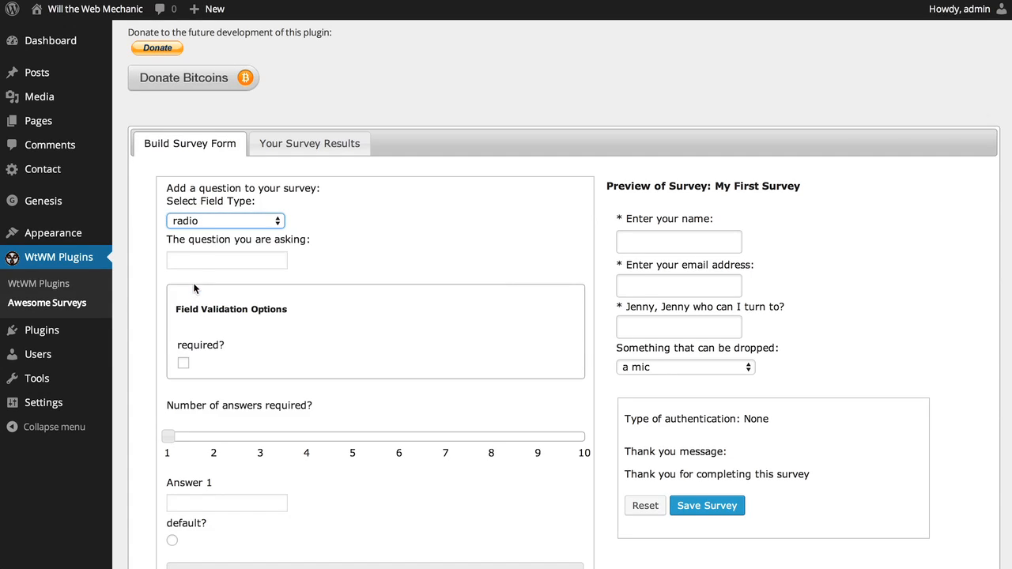
{"action": "type", "text": "A"}
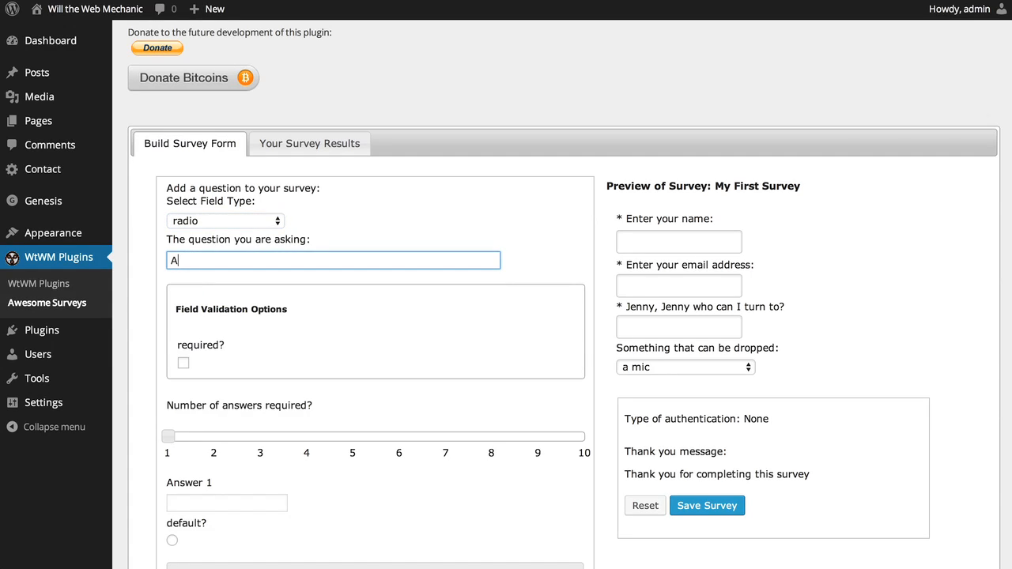
{"action": "type", "text": "ll we hear is radio:"}
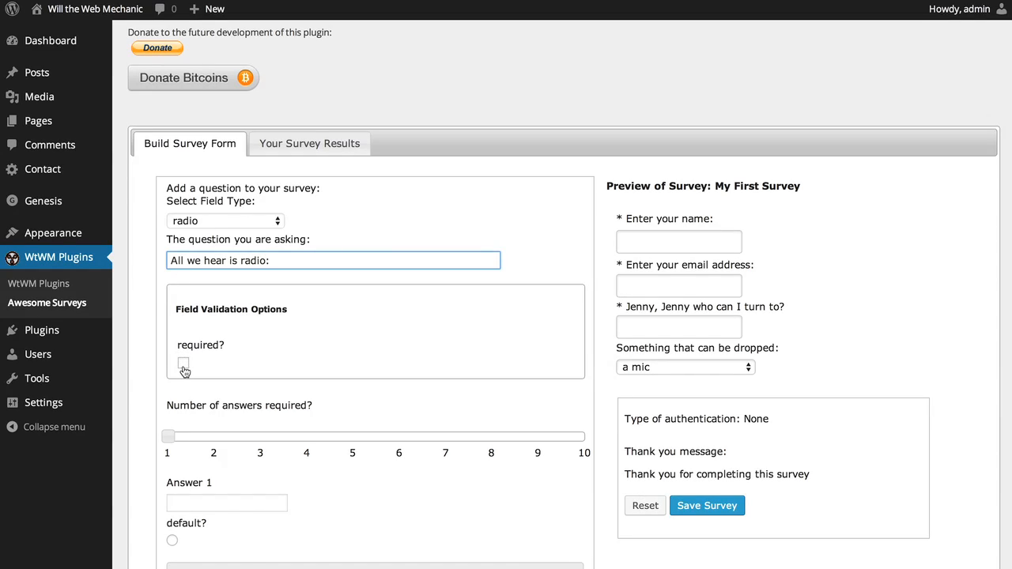
{"action": "left_click", "coordinate": [182, 363]}
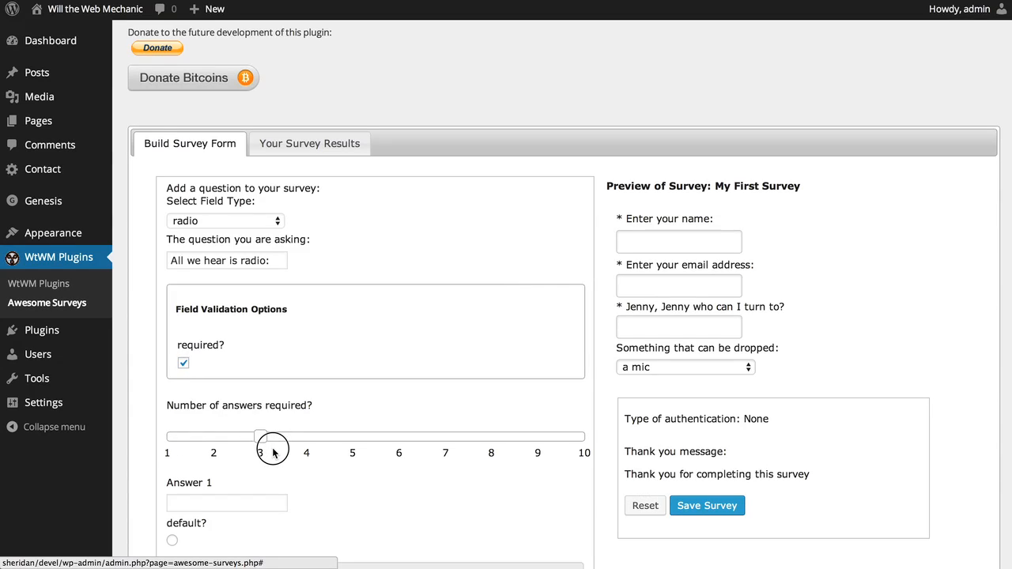
{"action": "scroll", "scroll_direction": "down", "scroll_amount": 3}
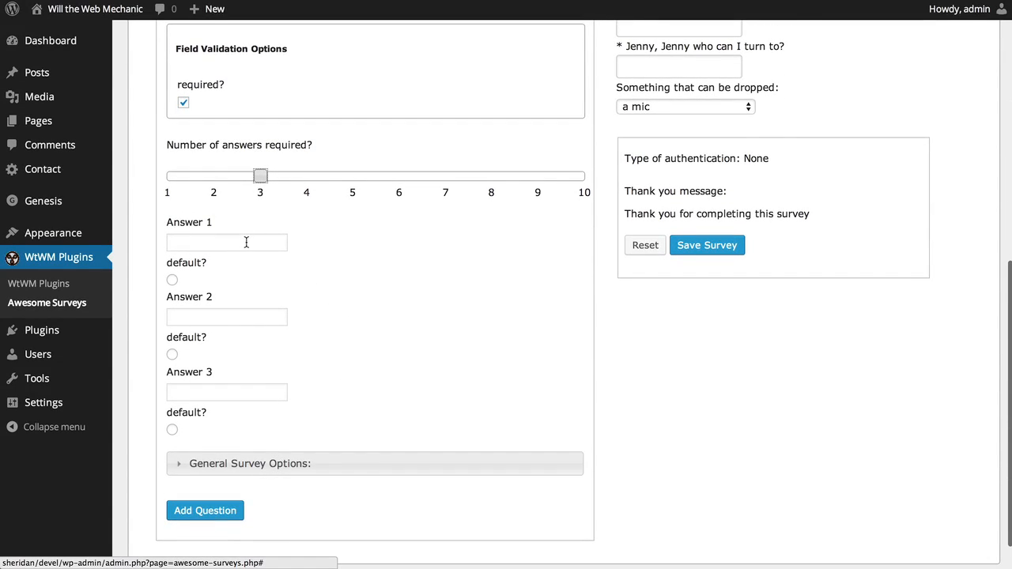
{"action": "type", "text": "ga ga"}
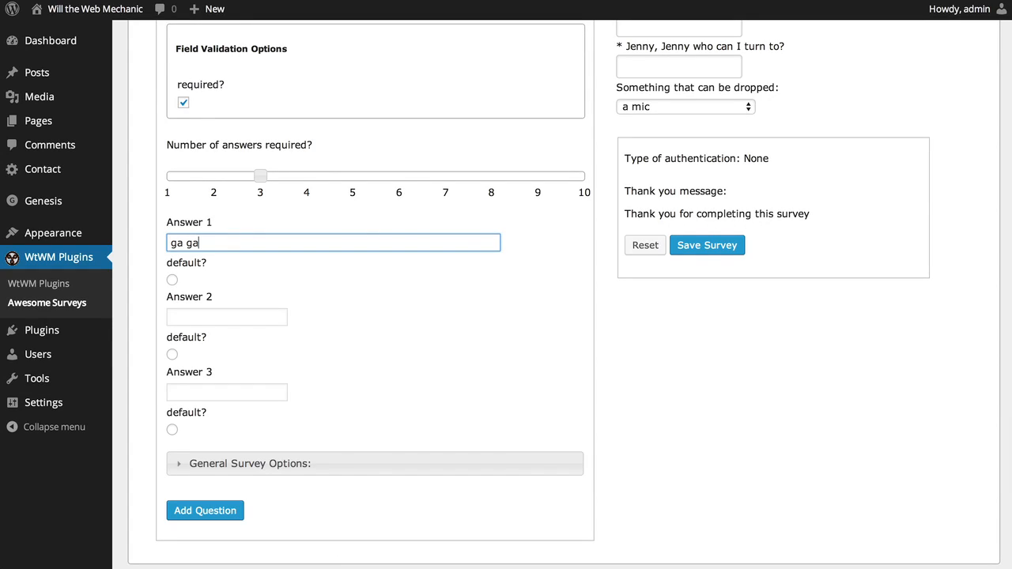
{"action": "type", "text": "goo g"}
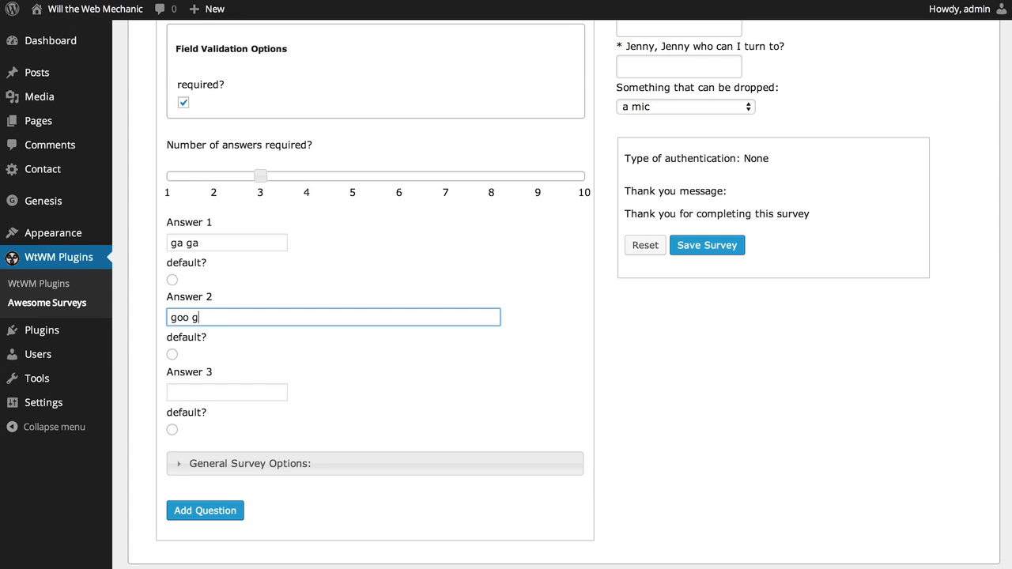
{"action": "type", "text": "blah blah"}
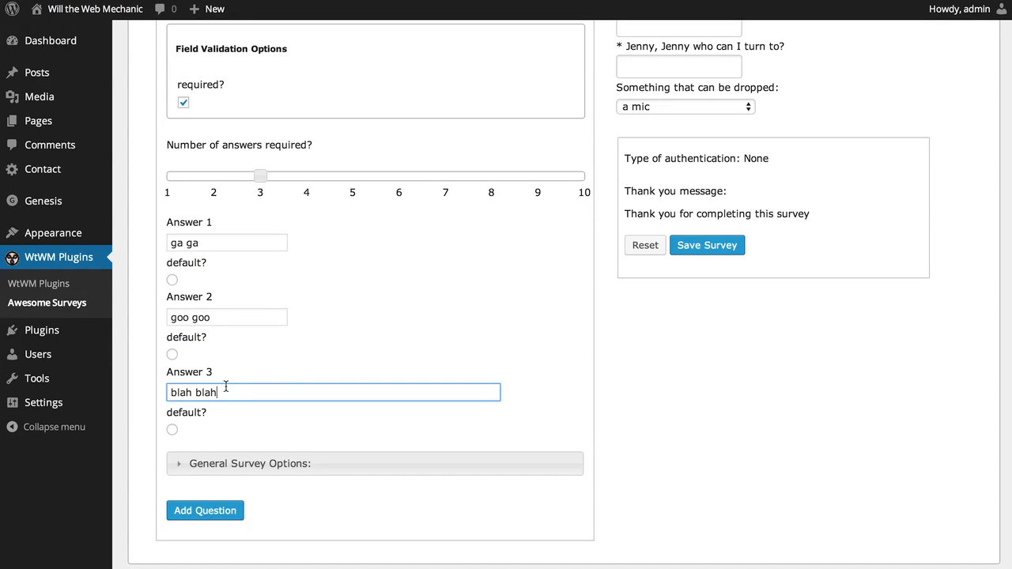
{"action": "left_click", "coordinate": [205, 510]}
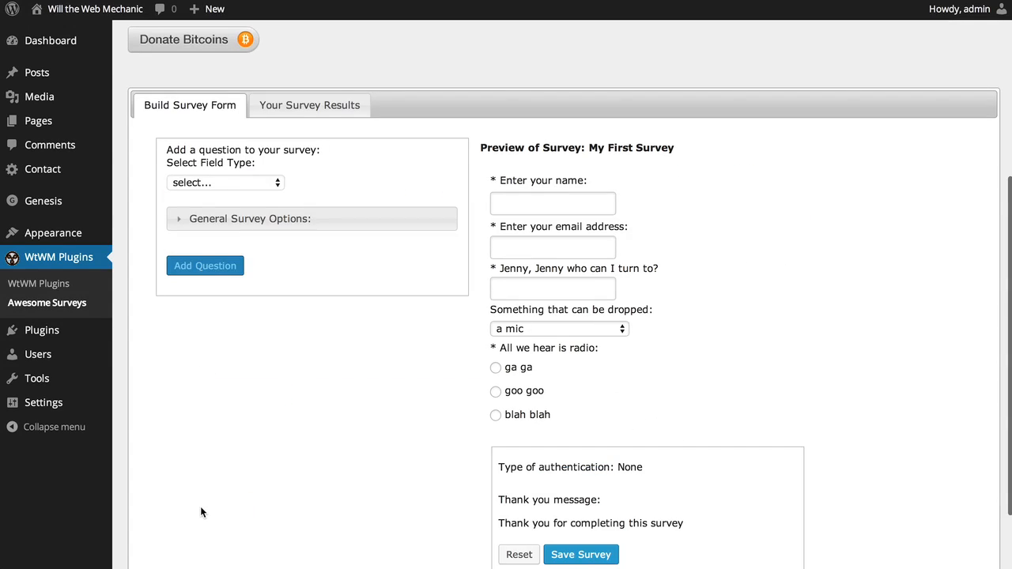
- Add a required checkbox question 'Check baby, check baby' with three answers: one, two, three
{"action": "left_click", "coordinate": [225, 183]}
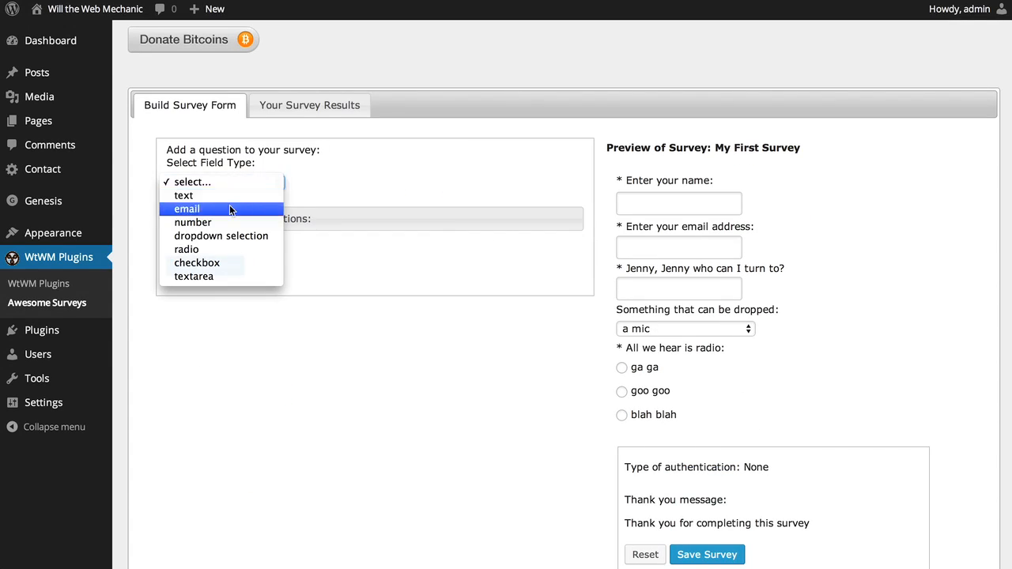
{"action": "left_click", "coordinate": [197, 262]}
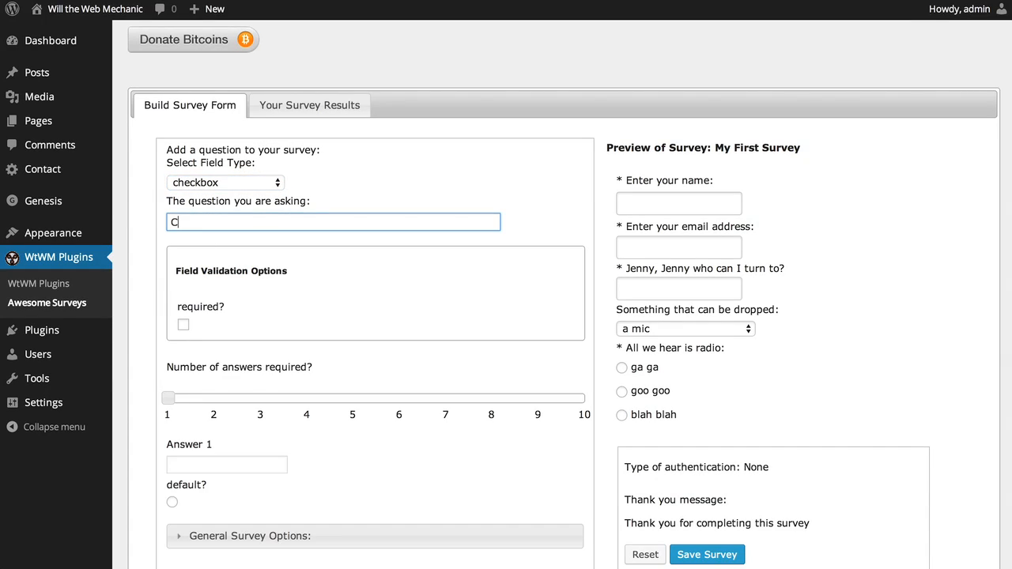
{"action": "type", "text": "Check baby"}
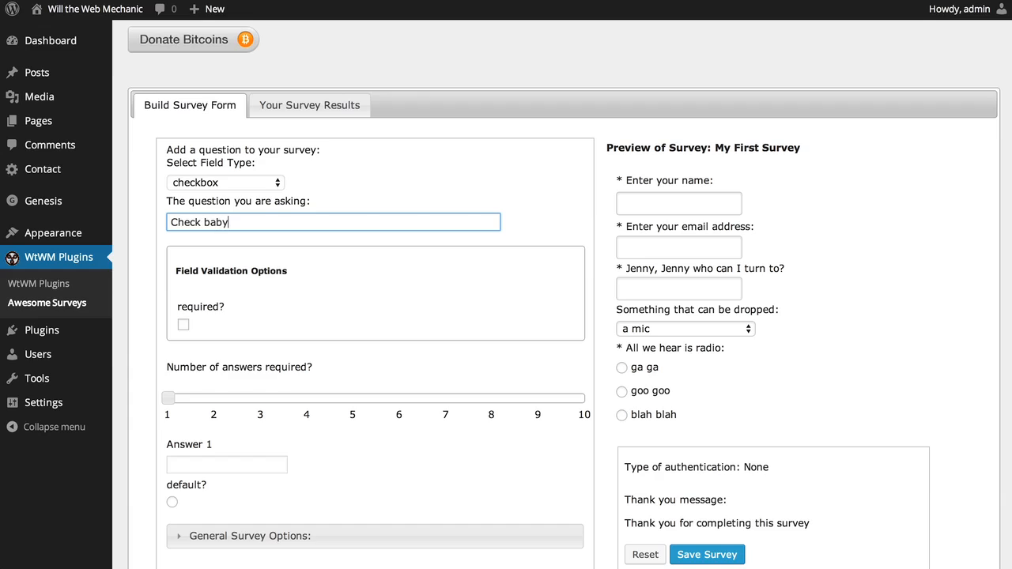
{"action": "type", "text": ", check baby"}
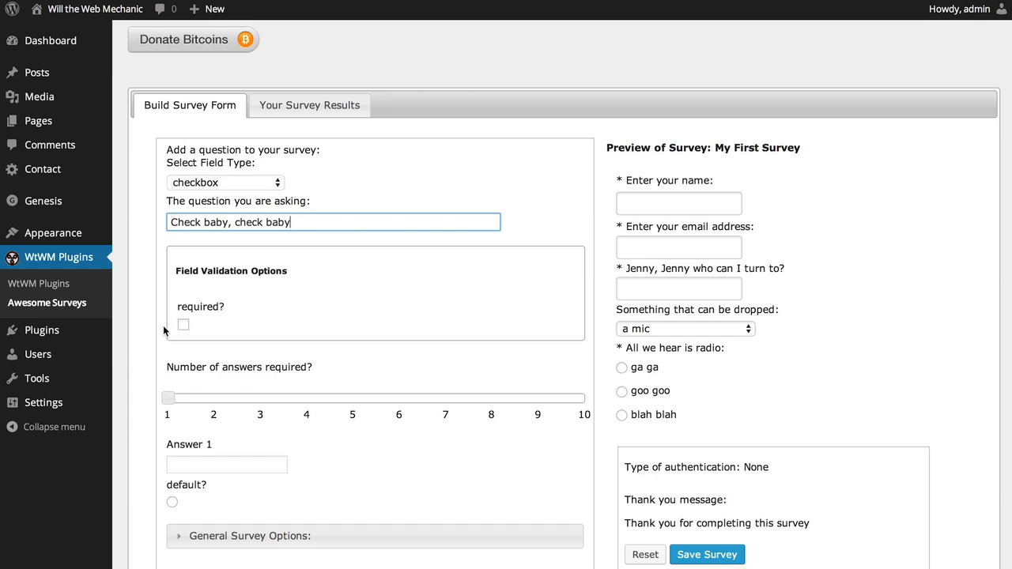
{"action": "left_click", "coordinate": [182, 325]}
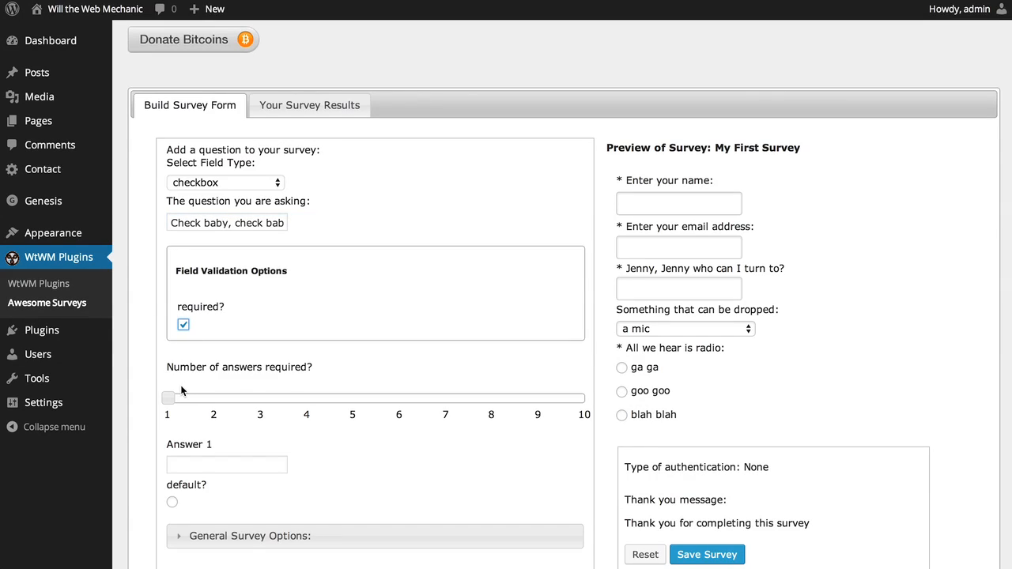
{"action": "left_click_drag", "start_coordinate": [166, 397], "coordinate": [260, 397]}
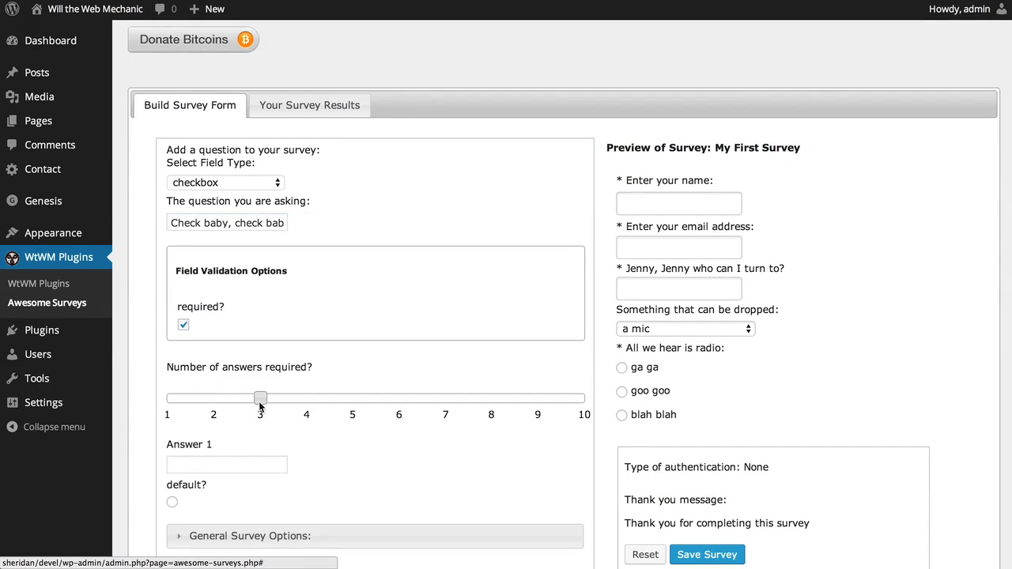
{"action": "scroll", "scroll_direction": "down", "scroll_amount": 3}
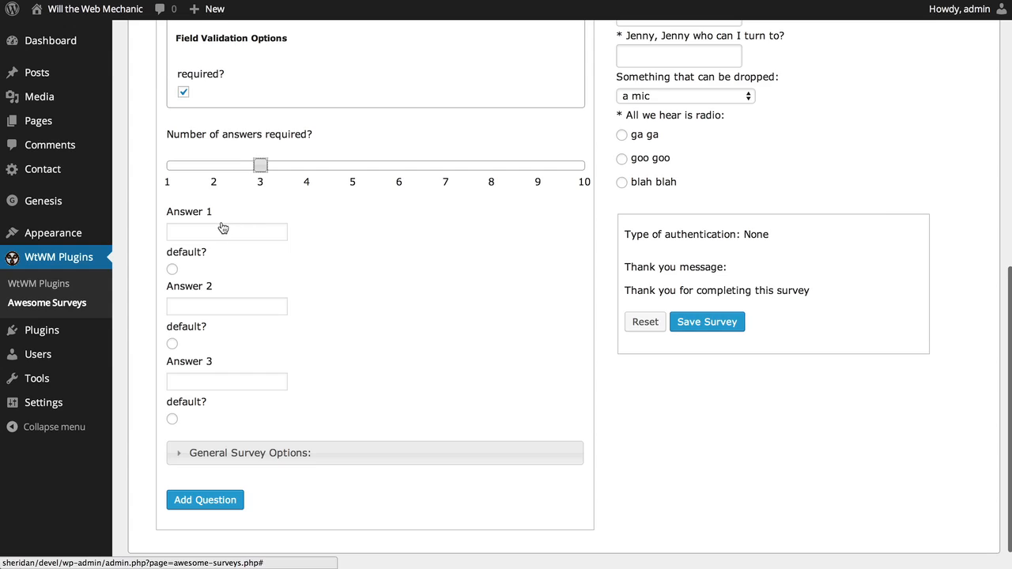
{"action": "type", "text": "one"}
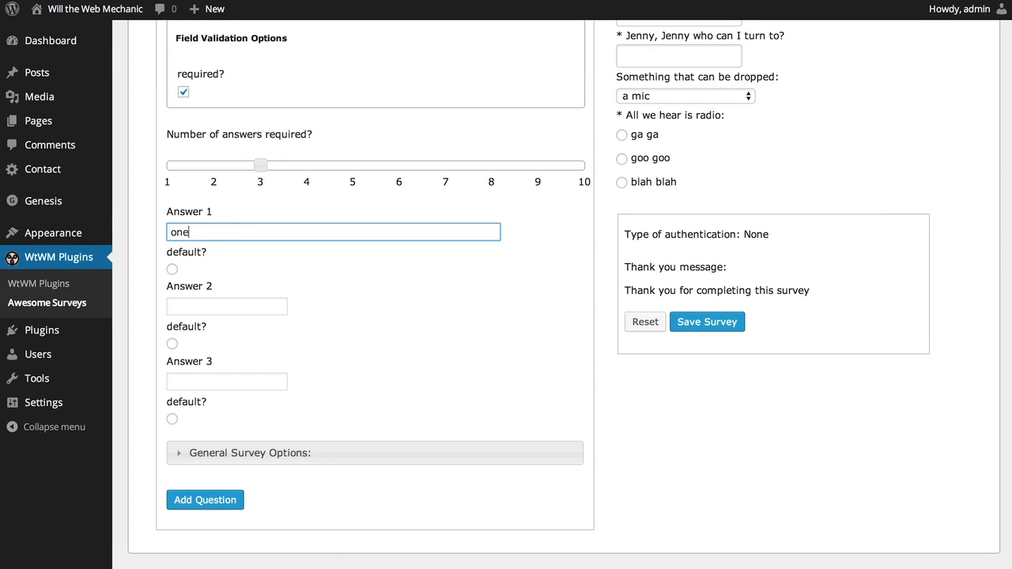
{"action": "type", "text": "two"}
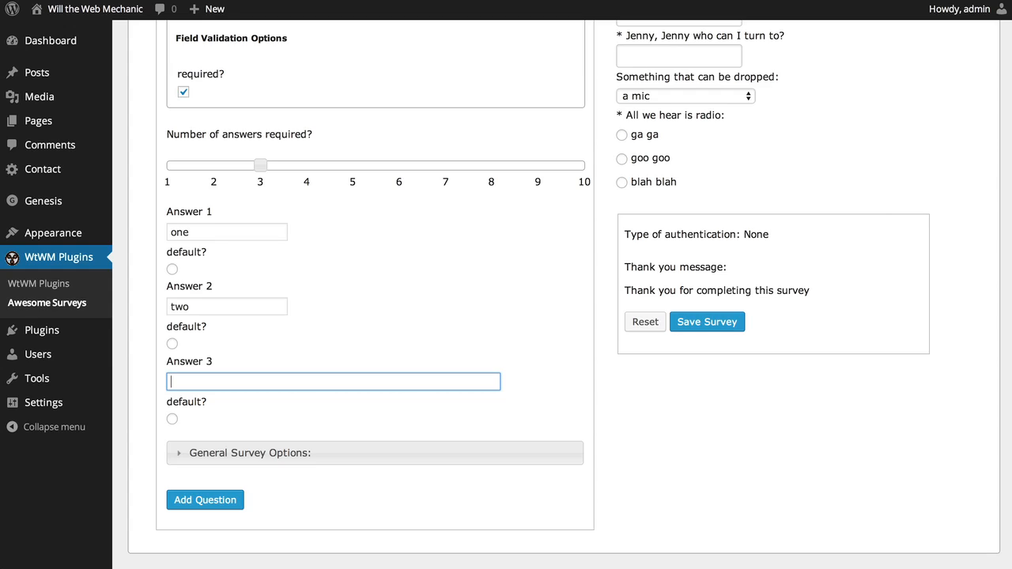
{"action": "type", "text": "three"}
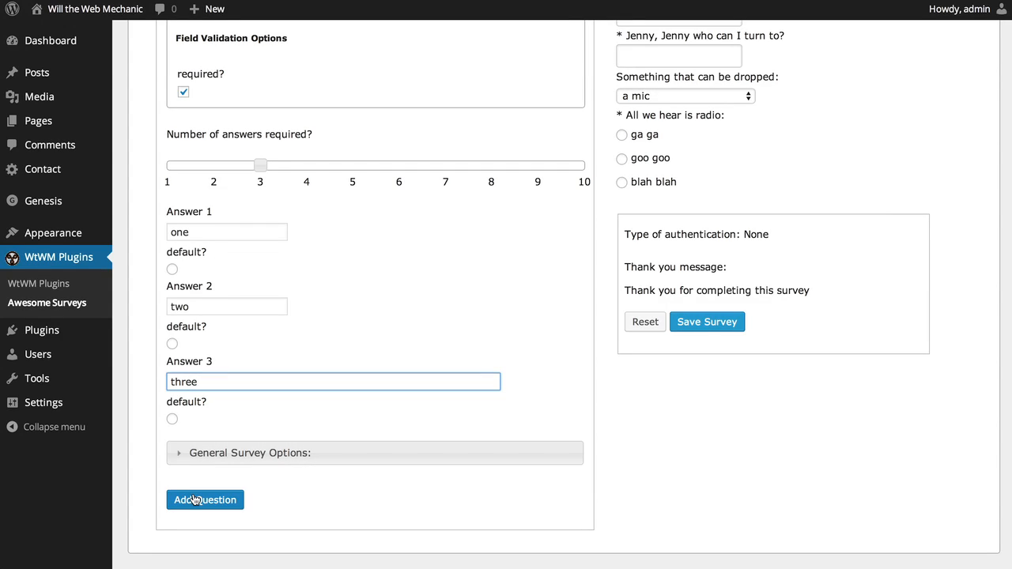
{"action": "left_click", "coordinate": [204, 500]}
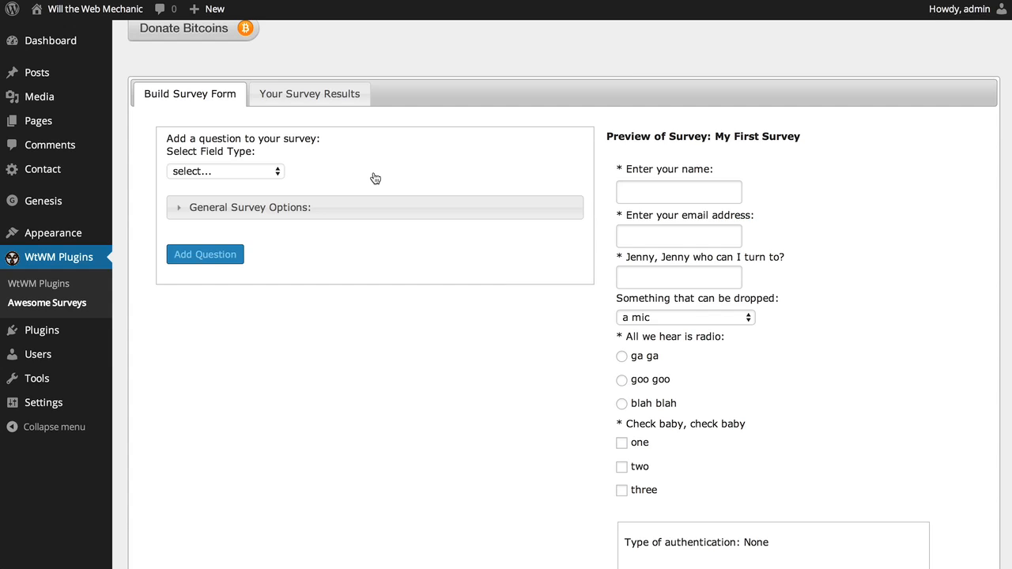
{"action": "mouse_move", "coordinate": [277, 172]}
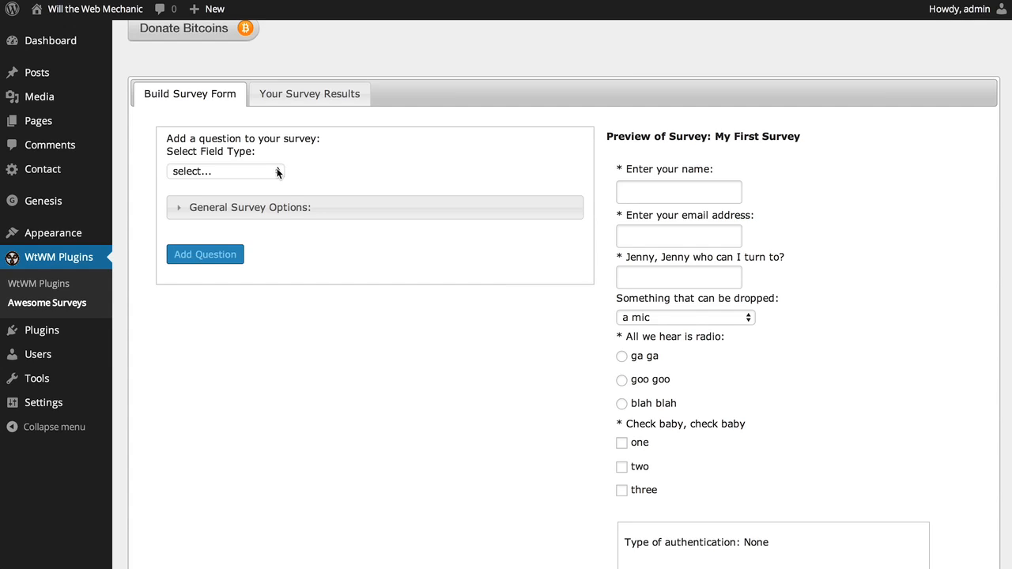
- Add a textarea question 'Enter a personal message:' with a 500-character maximum length
{"action": "left_click", "coordinate": [225, 170]}
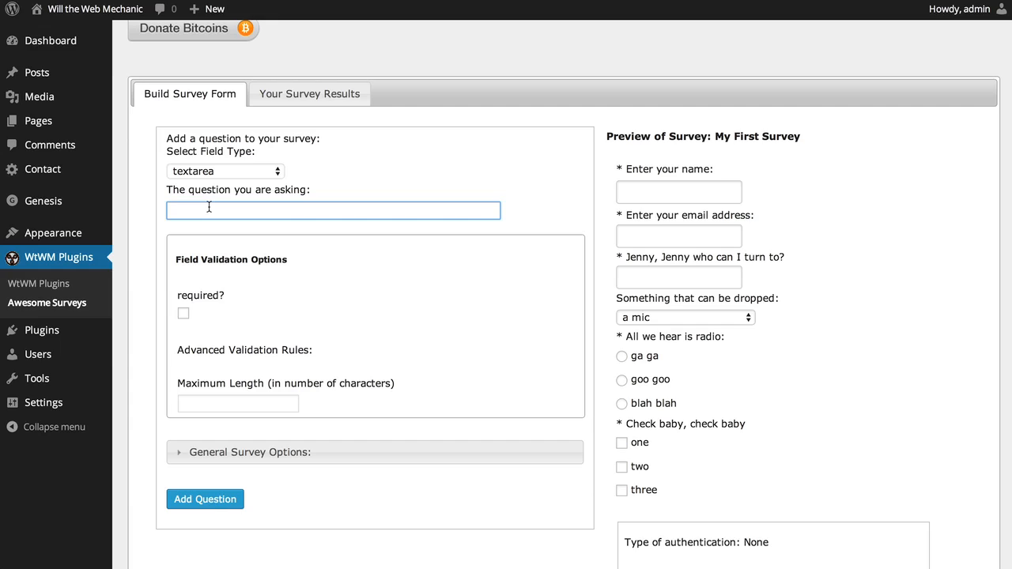
{"action": "type", "text": "Enter"}
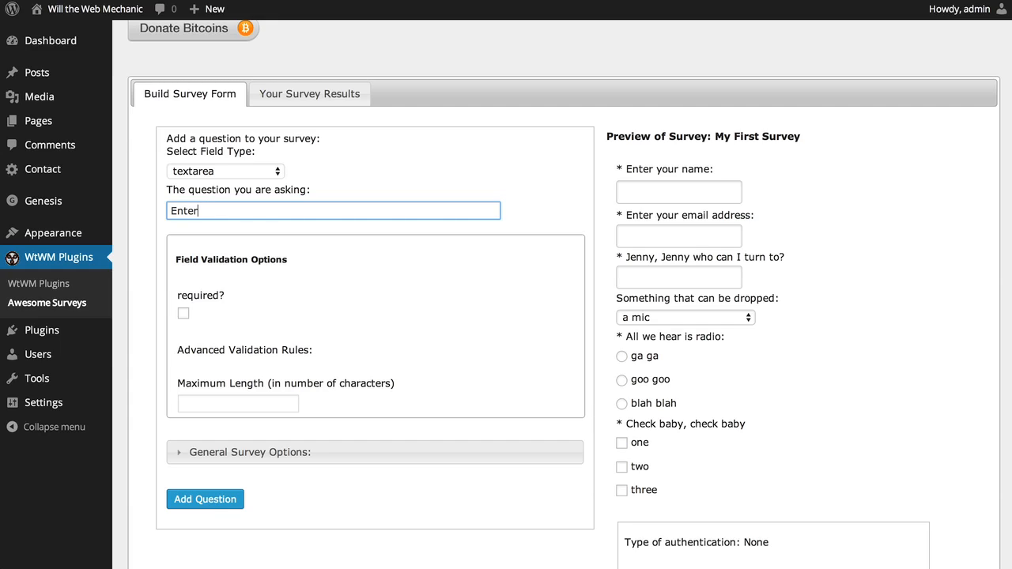
{"action": "type", "text": "a pers"}
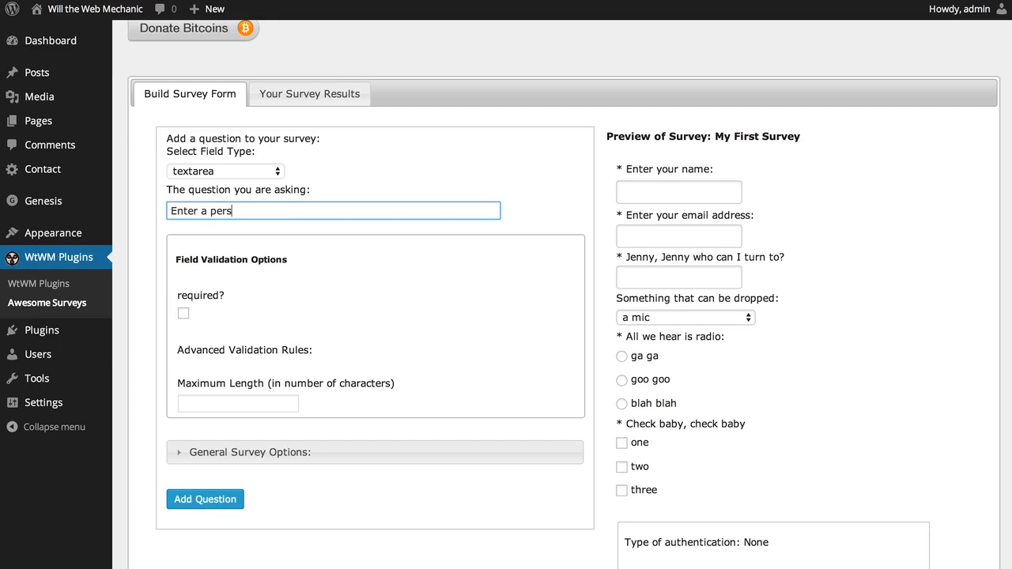
{"action": "type", "text": "onal message:"}
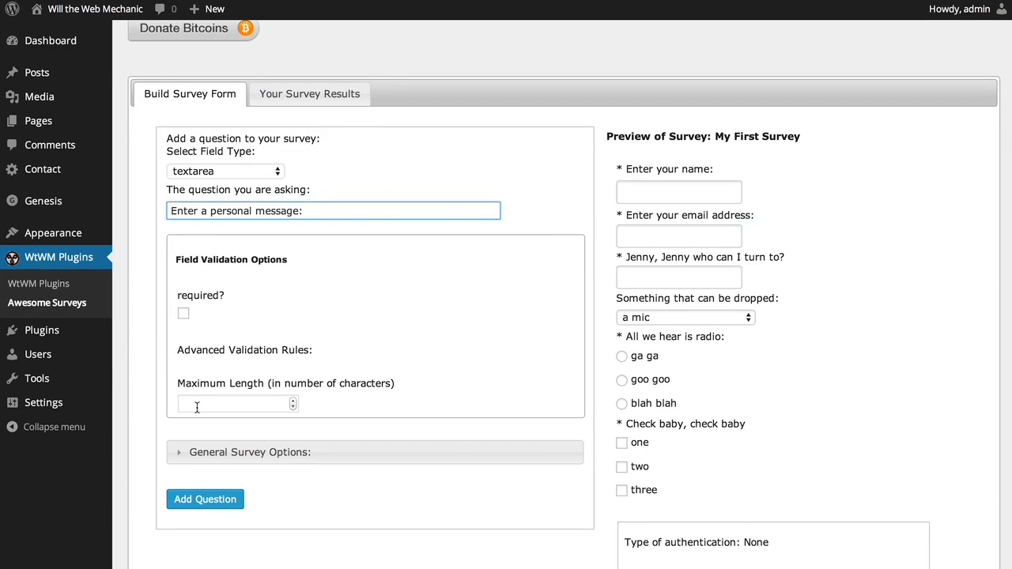
{"action": "type", "text": "500"}
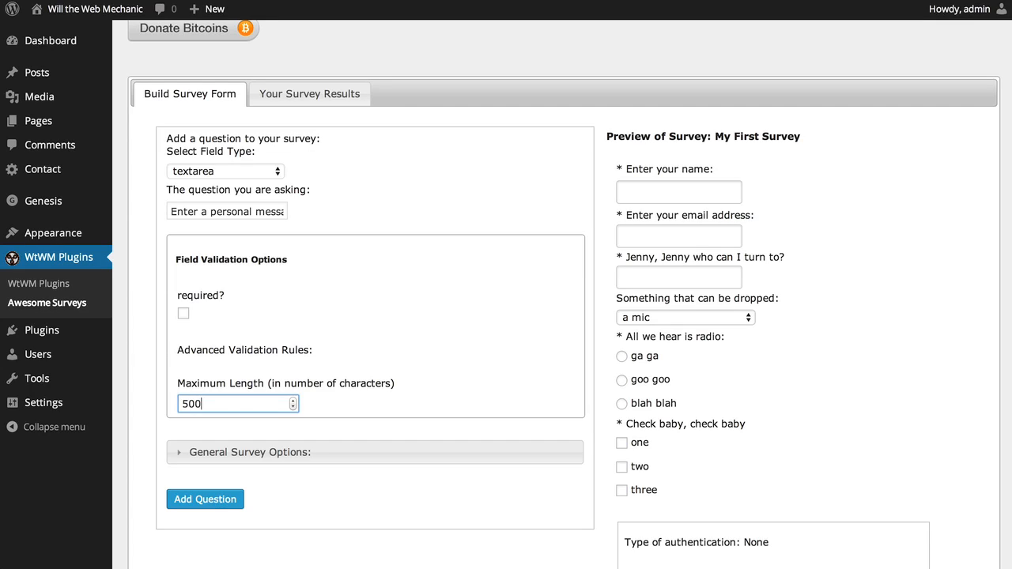
{"action": "left_click", "coordinate": [204, 498]}
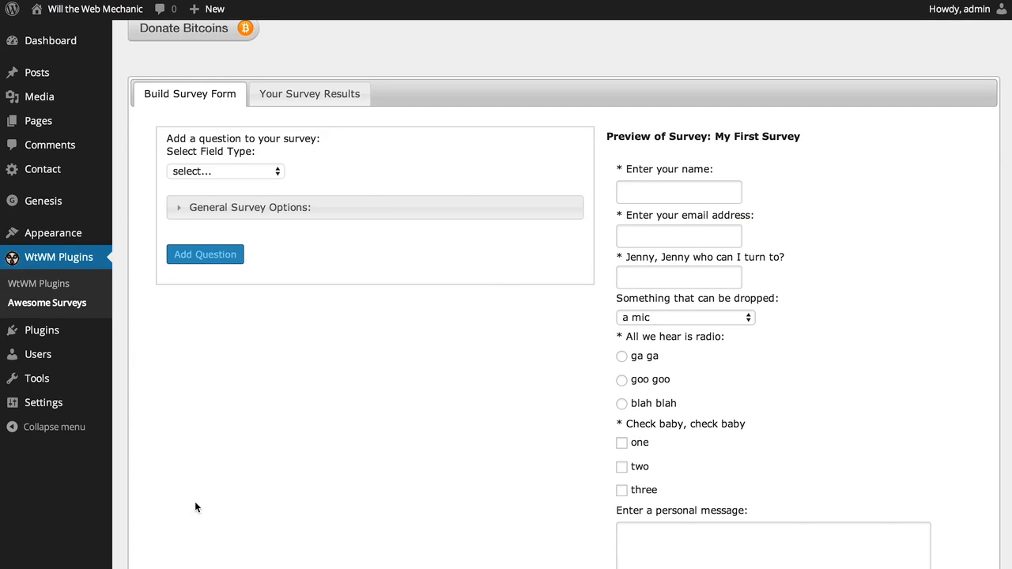
- Save 'My First Survey' and view it in the Your Survey Results list
{"action": "scroll", "scroll_direction": "down", "scroll_amount": 3}
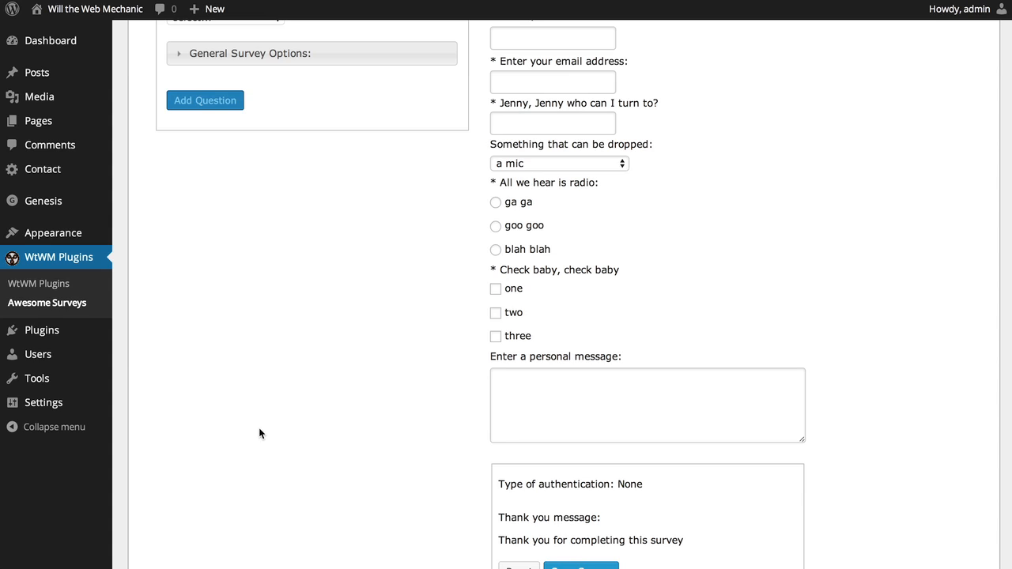
{"action": "mouse_move", "coordinate": [287, 387]}
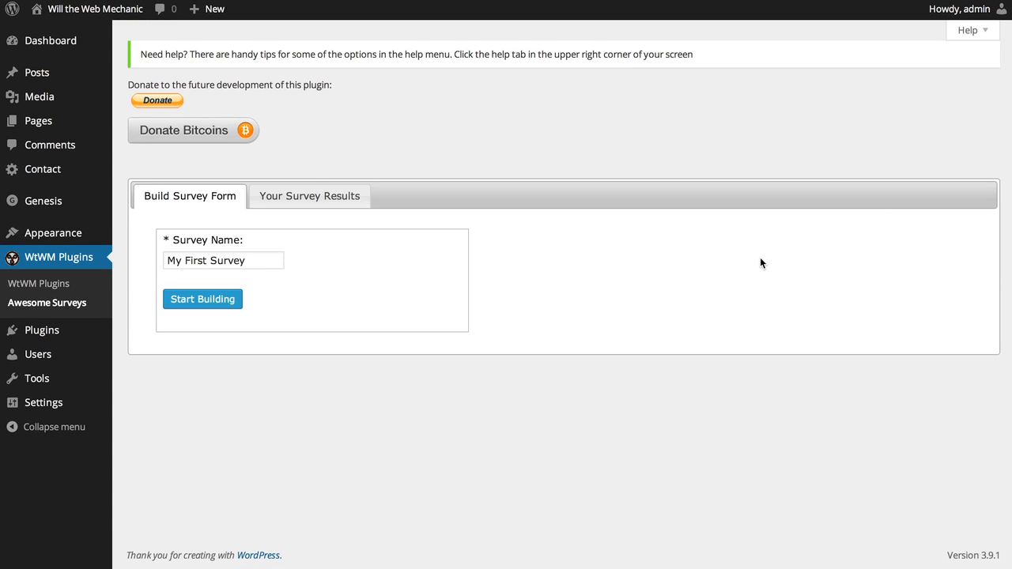
{"action": "mouse_move", "coordinate": [542, 193]}
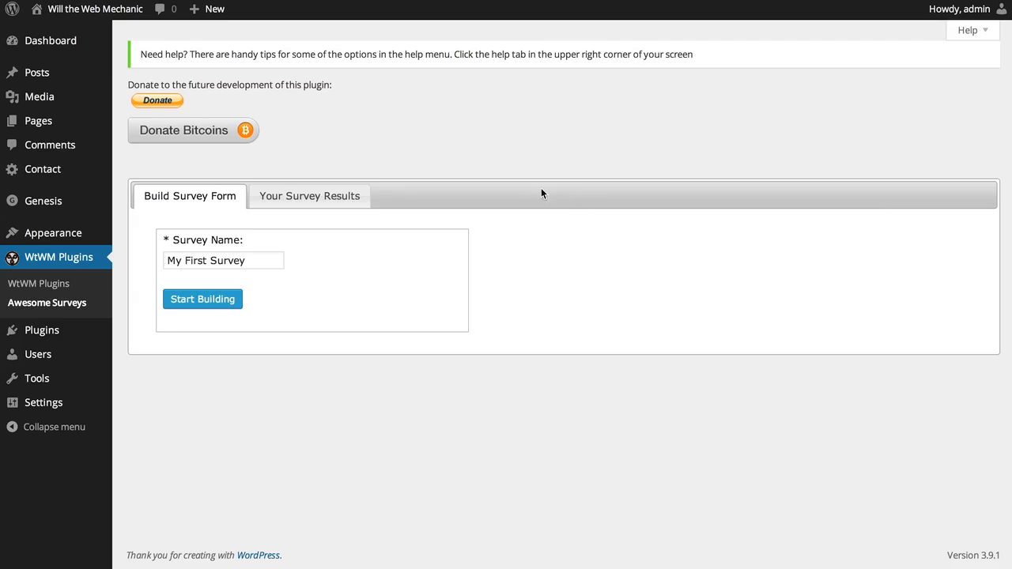
{"action": "left_click", "coordinate": [309, 196]}
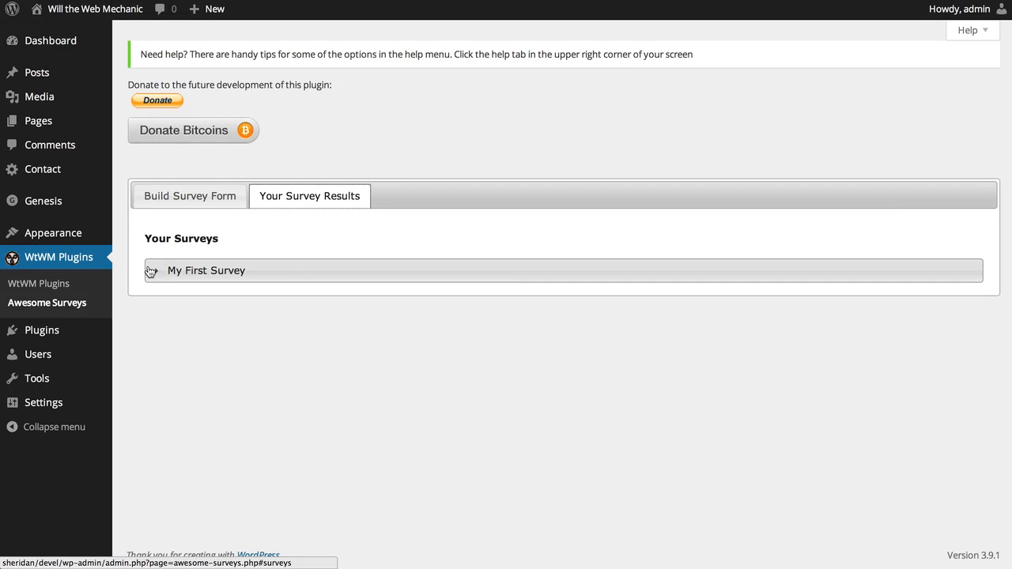
- Paste the survey shortcode into the post, update it, and view the live post
{"action": "left_click", "coordinate": [205, 270]}
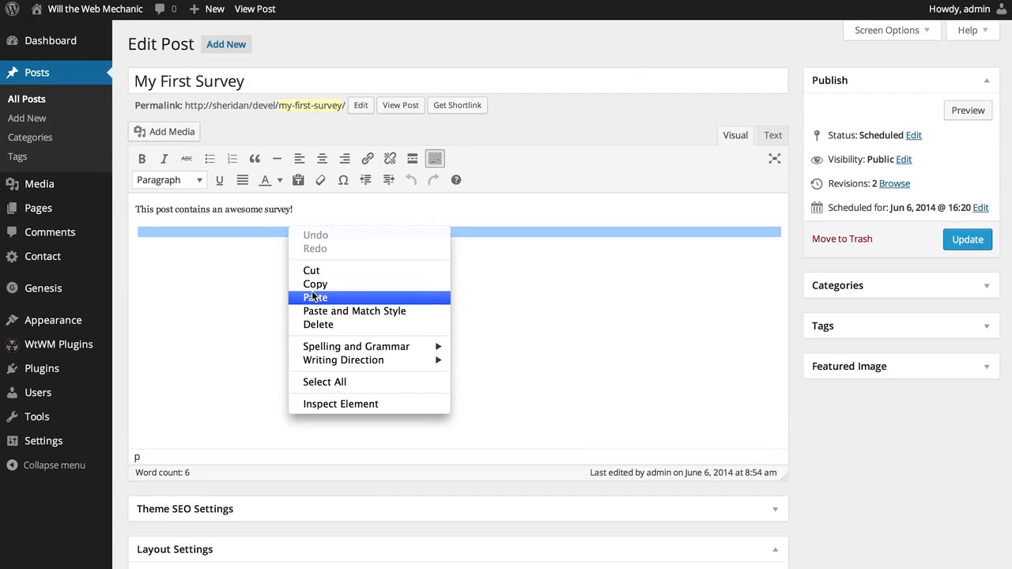
{"action": "left_click", "coordinate": [316, 297]}
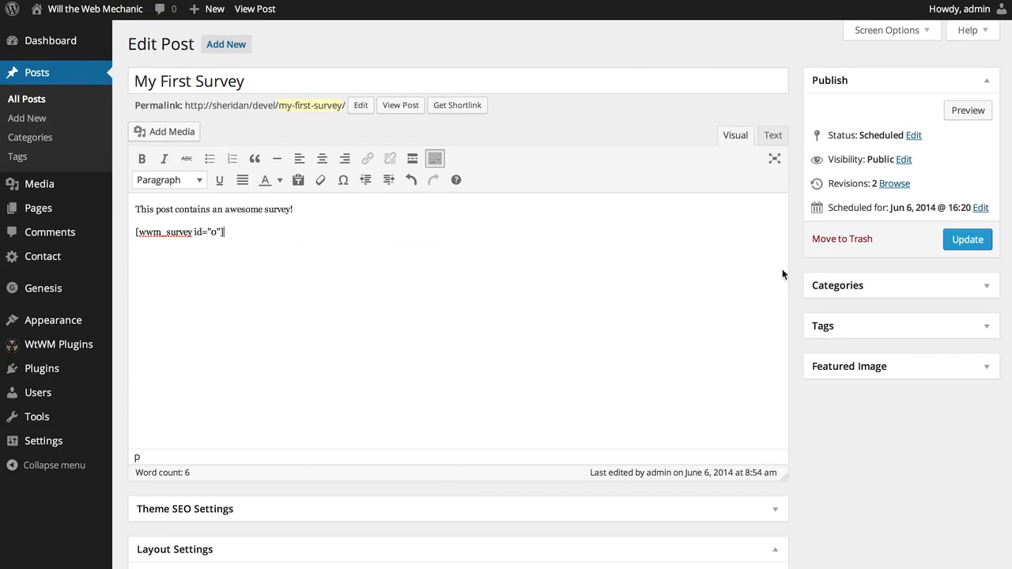
{"action": "left_click", "coordinate": [966, 239]}
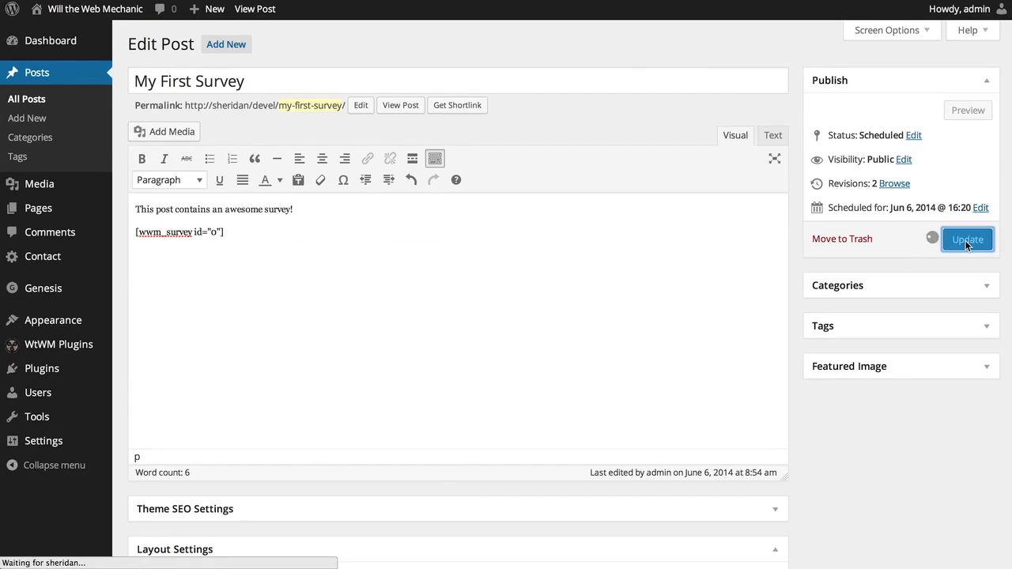
{"action": "left_click", "coordinate": [967, 238]}
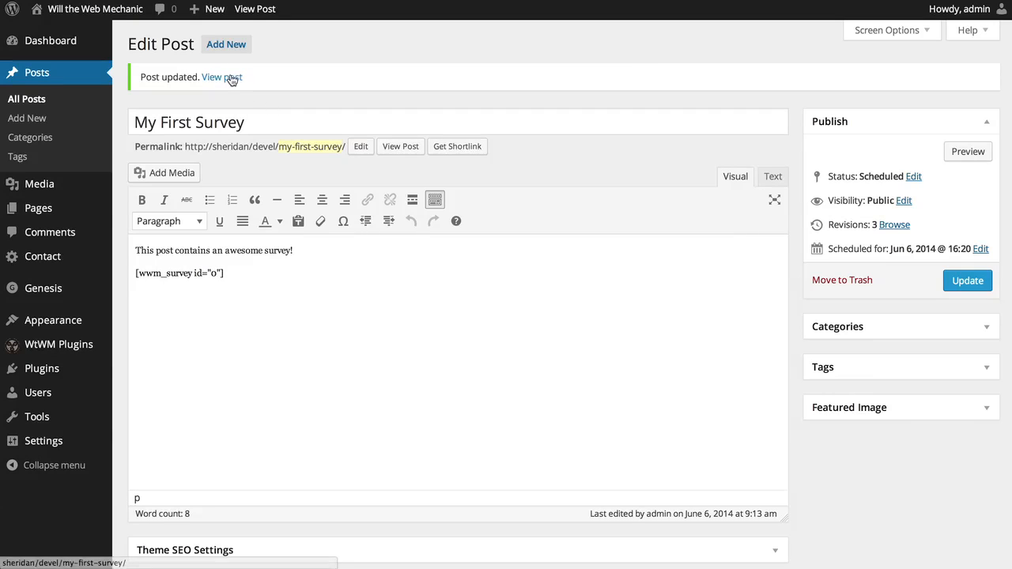
{"action": "left_click", "coordinate": [223, 77]}
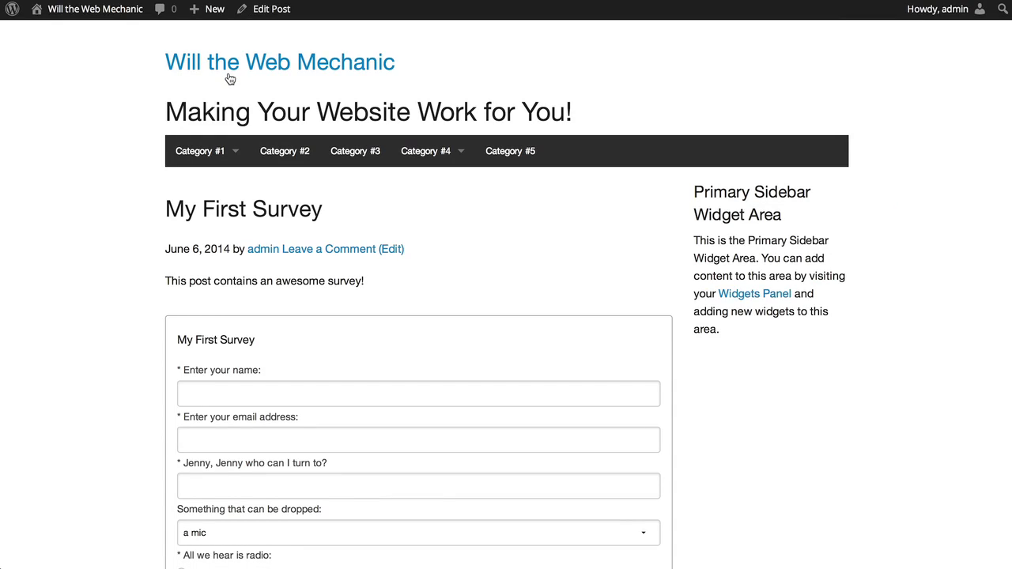
{"action": "mouse_move", "coordinate": [82, 246]}
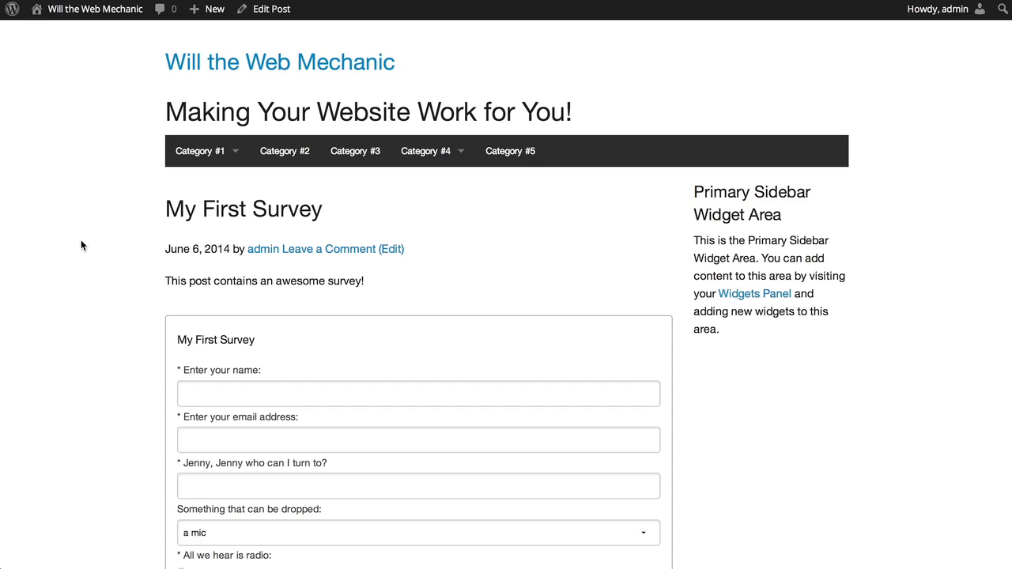
{"action": "scroll", "scroll_direction": "down", "scroll_amount": 3}
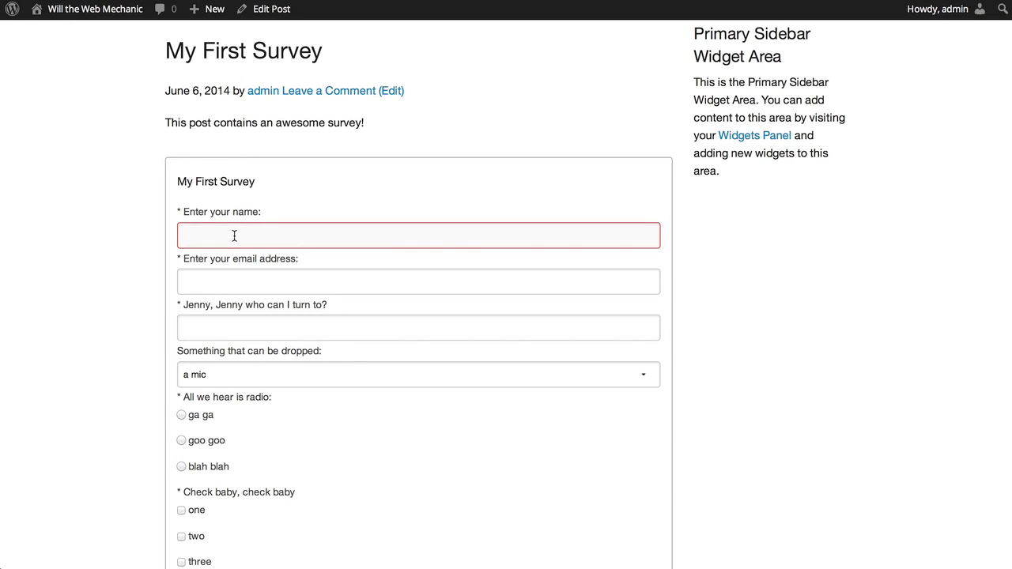
{"action": "type", "text": "Lorem ipsum"}
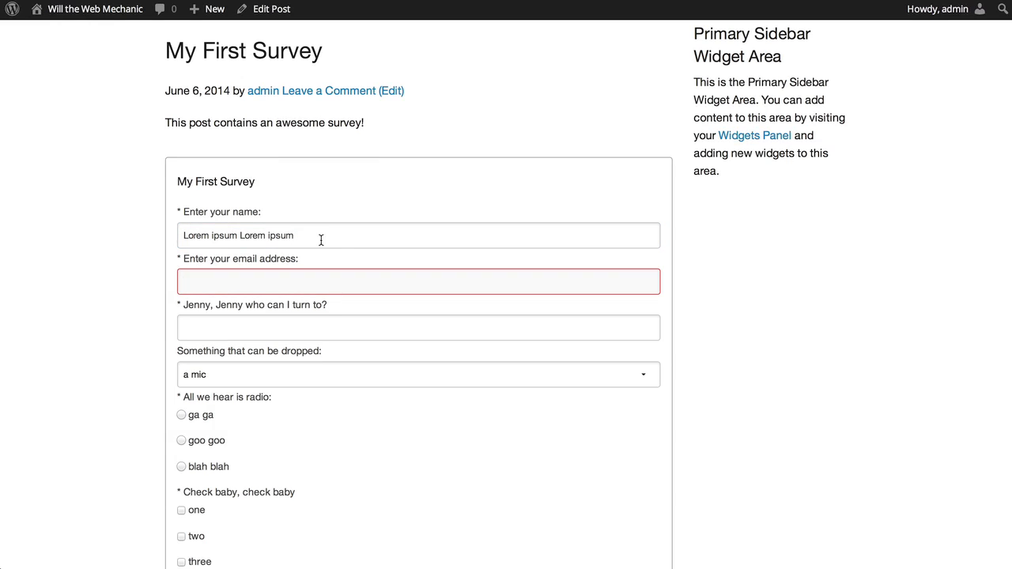
{"action": "type", "text": "Lorem ipsum"}
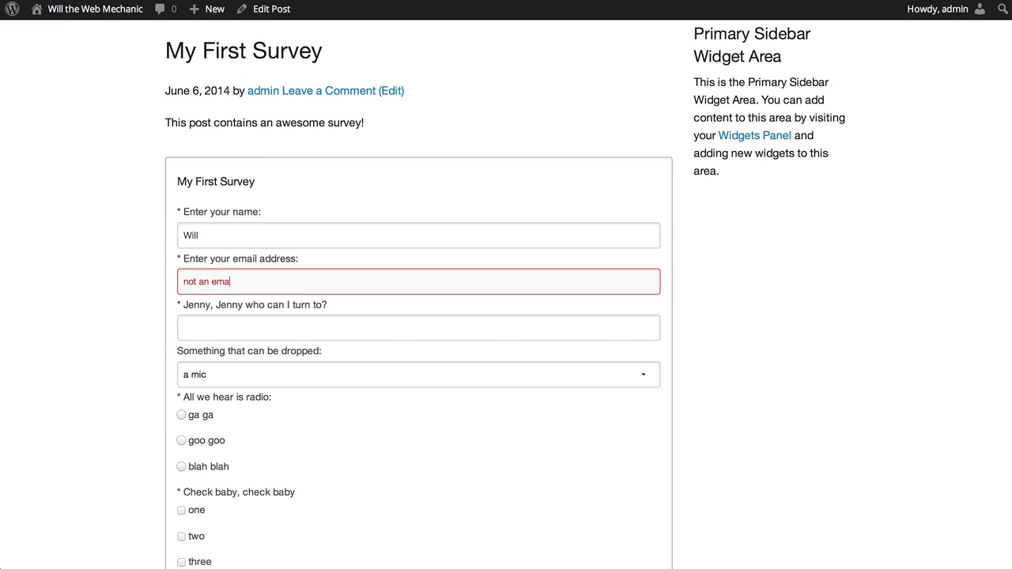
{"action": "type", "text": "il address"}
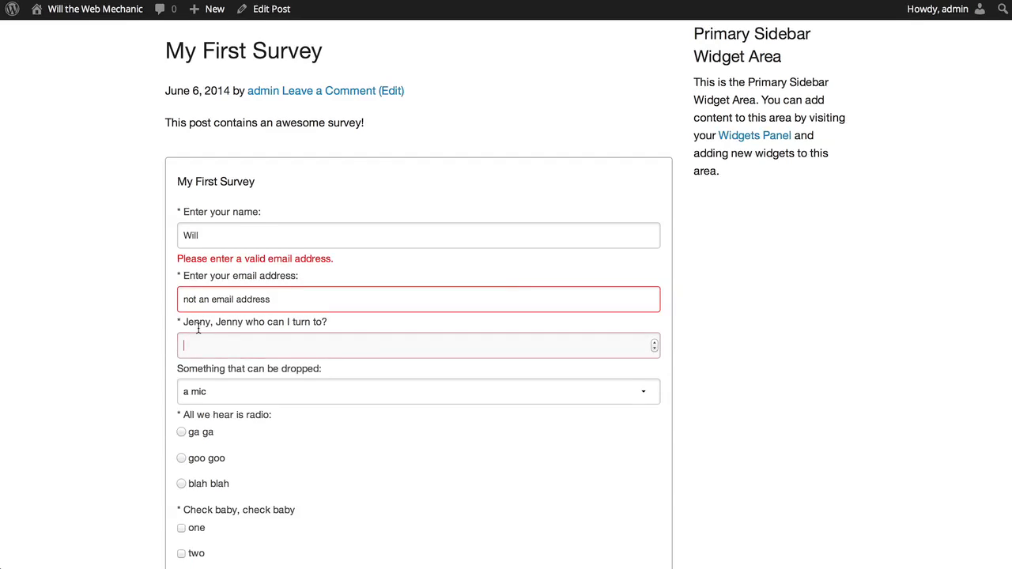
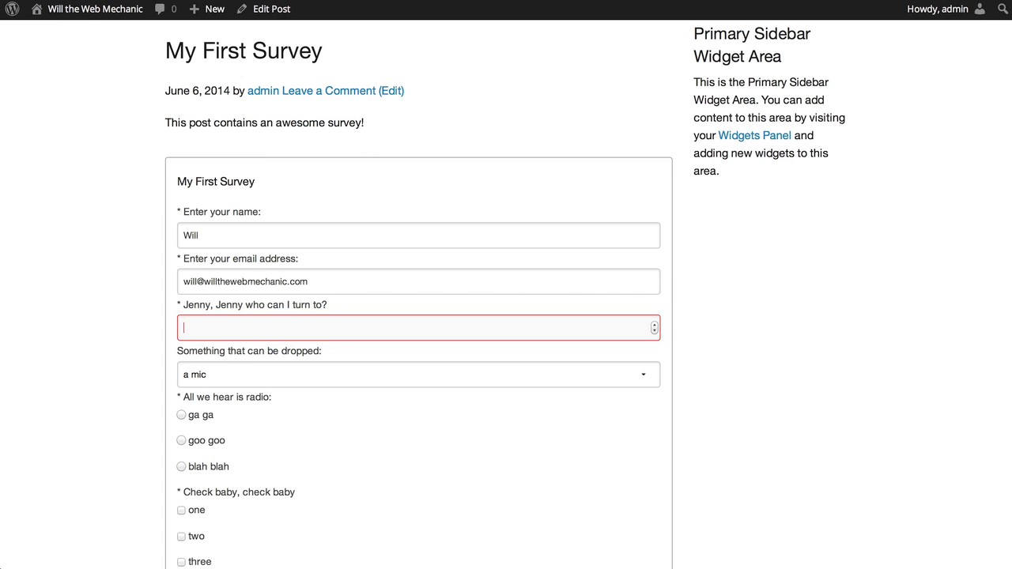
{"action": "type", "text": "86753"}
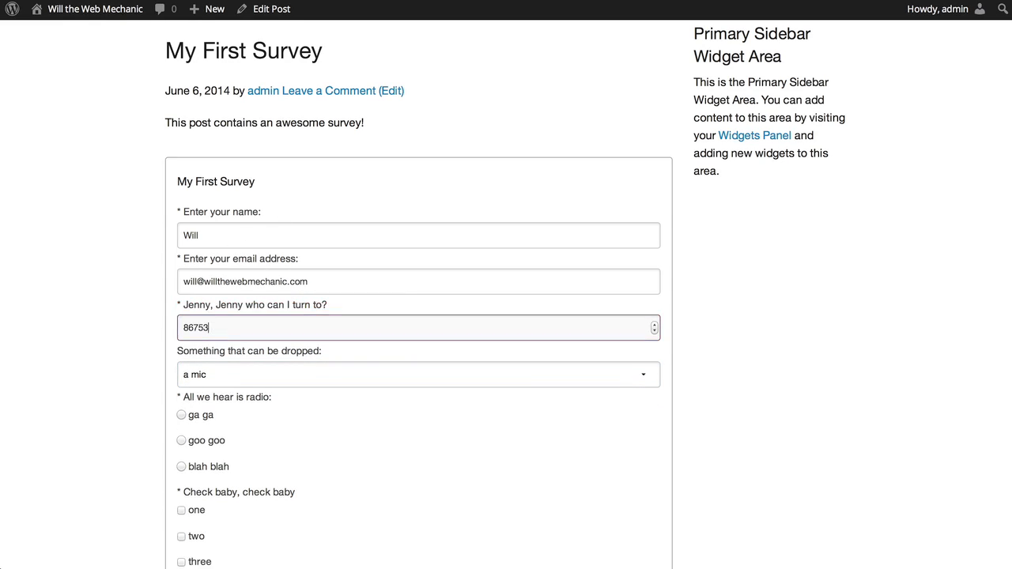
{"action": "type", "text": "09"}
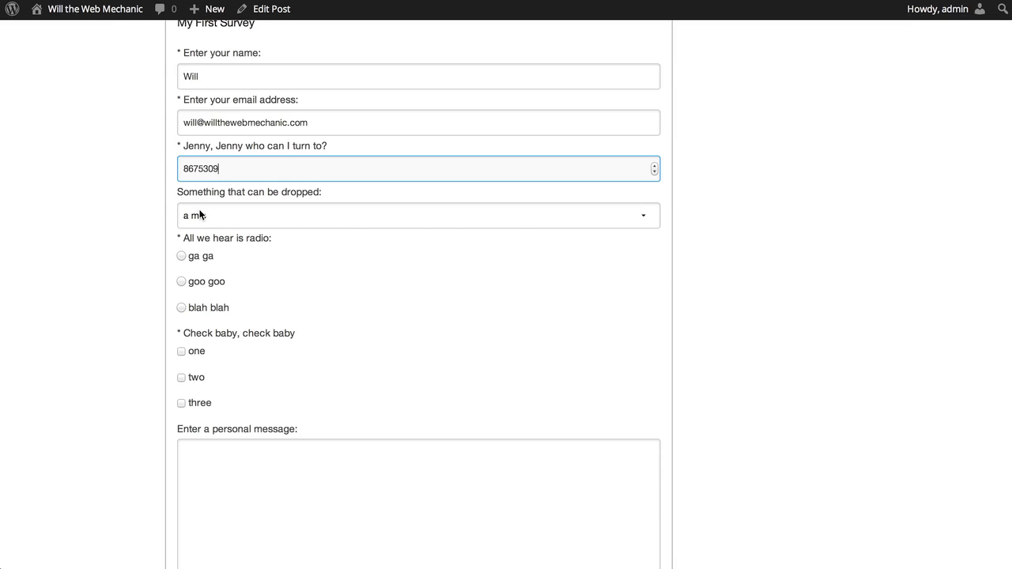
{"action": "left_click", "coordinate": [417, 215]}
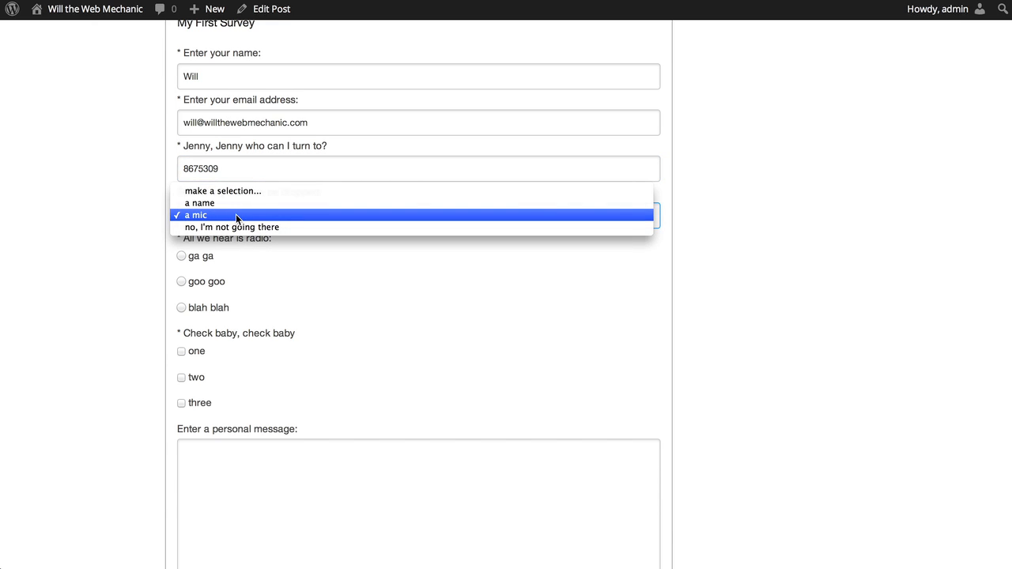
- Choose 'no, I'm not going there', enter 'A personal message', and attempt submission
{"action": "left_click", "coordinate": [233, 227]}
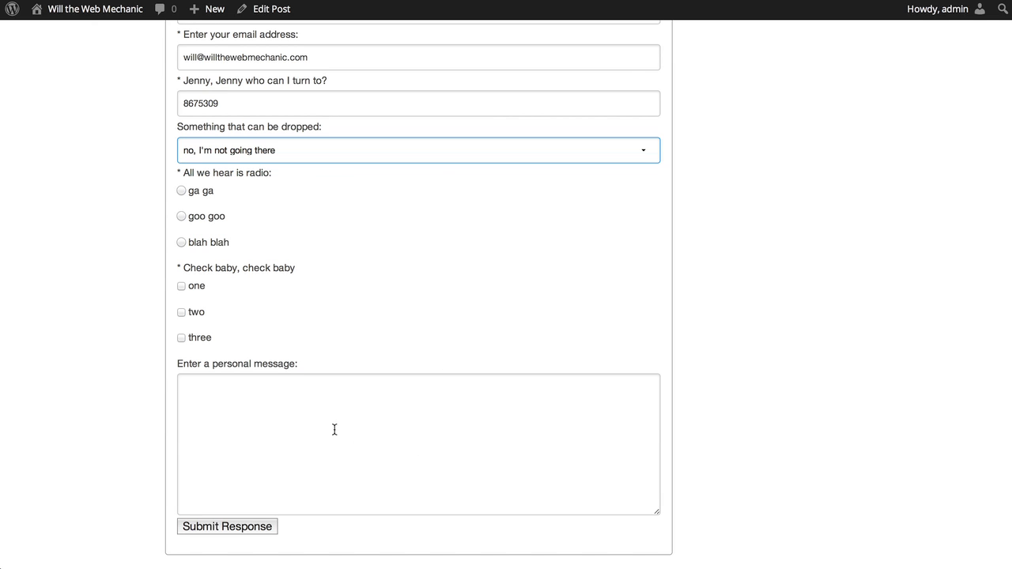
{"action": "left_click", "coordinate": [332, 429]}
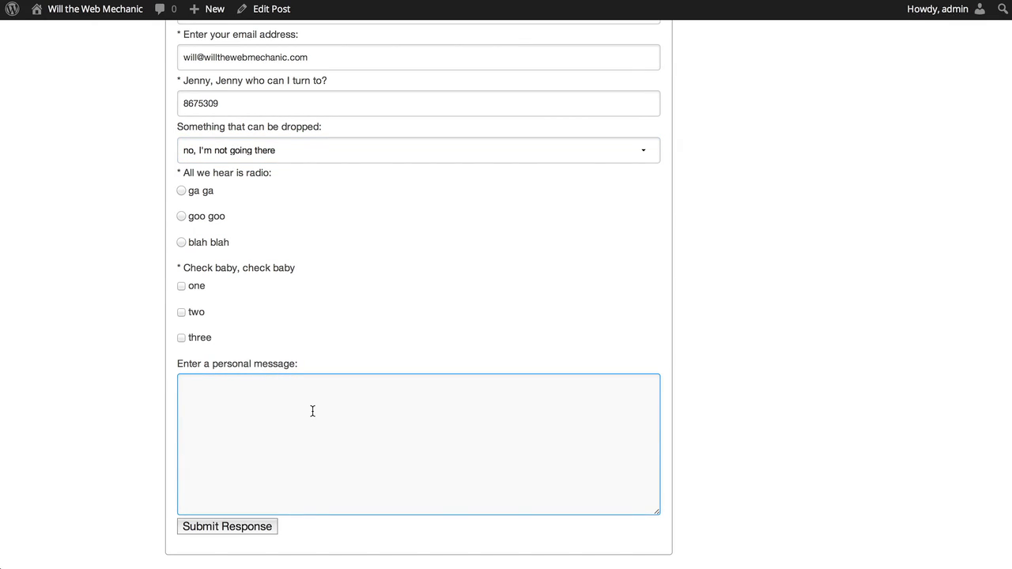
{"action": "type", "text": "A perso"}
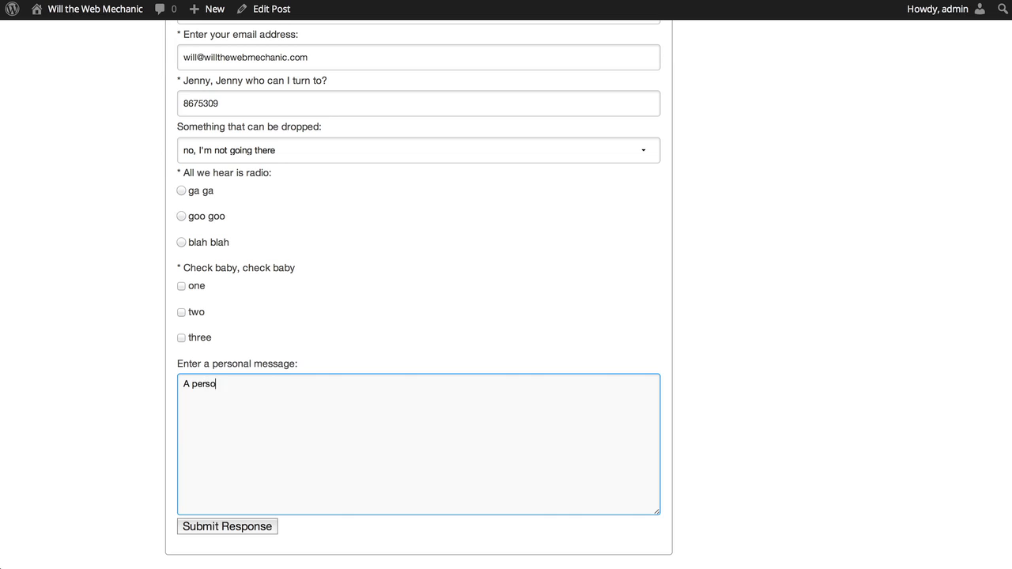
{"action": "type", "text": "nal message"}
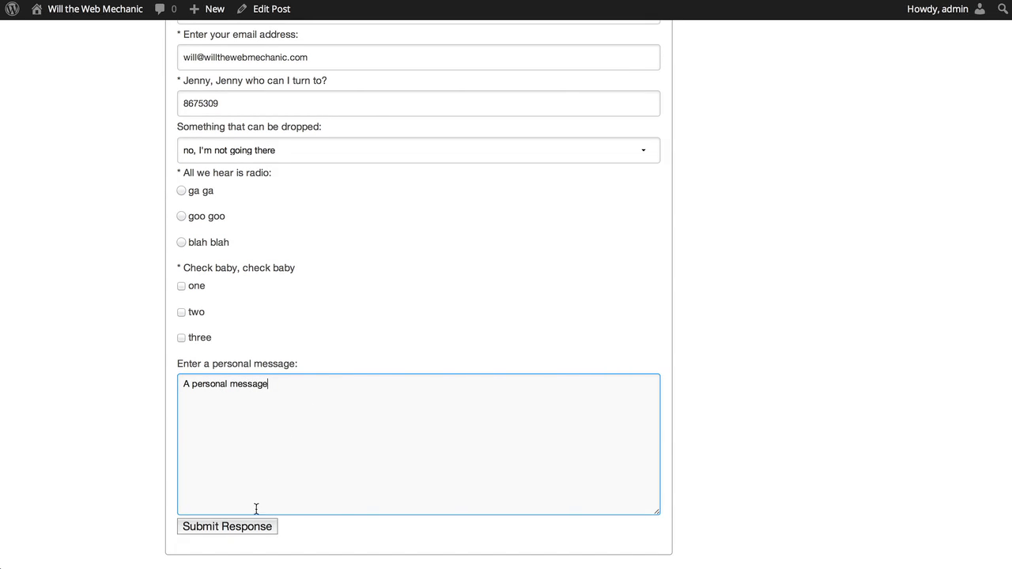
{"action": "left_click", "coordinate": [227, 526]}
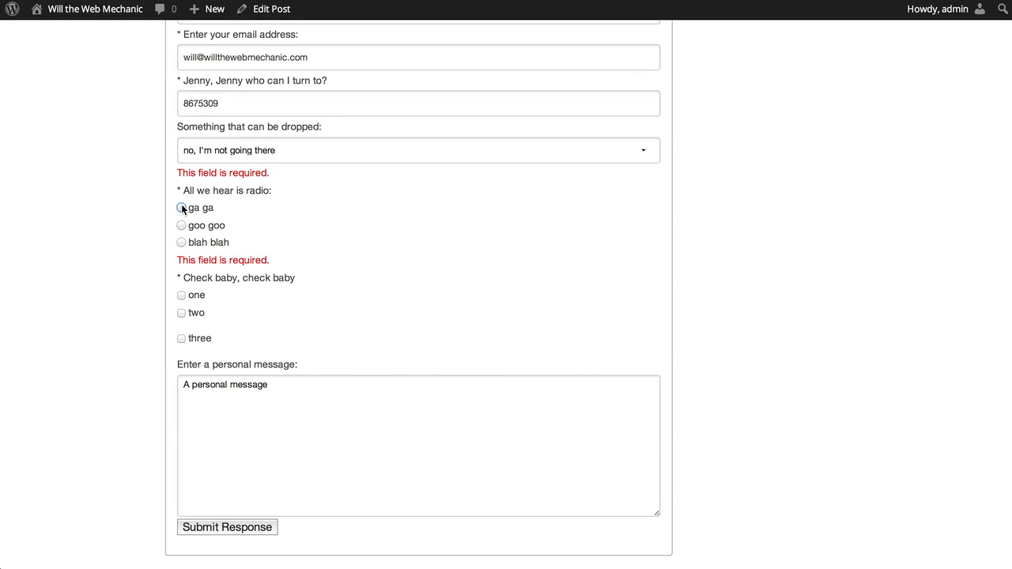
- Select 'ga ga', tick checkbox option one, and submit the response
{"action": "left_click", "coordinate": [181, 191]}
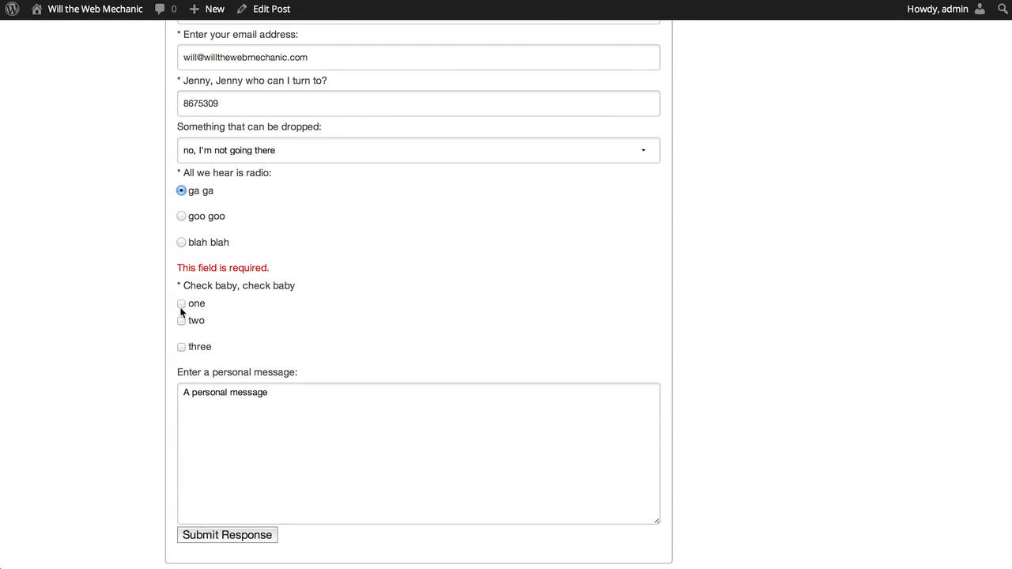
{"action": "left_click", "coordinate": [181, 304]}
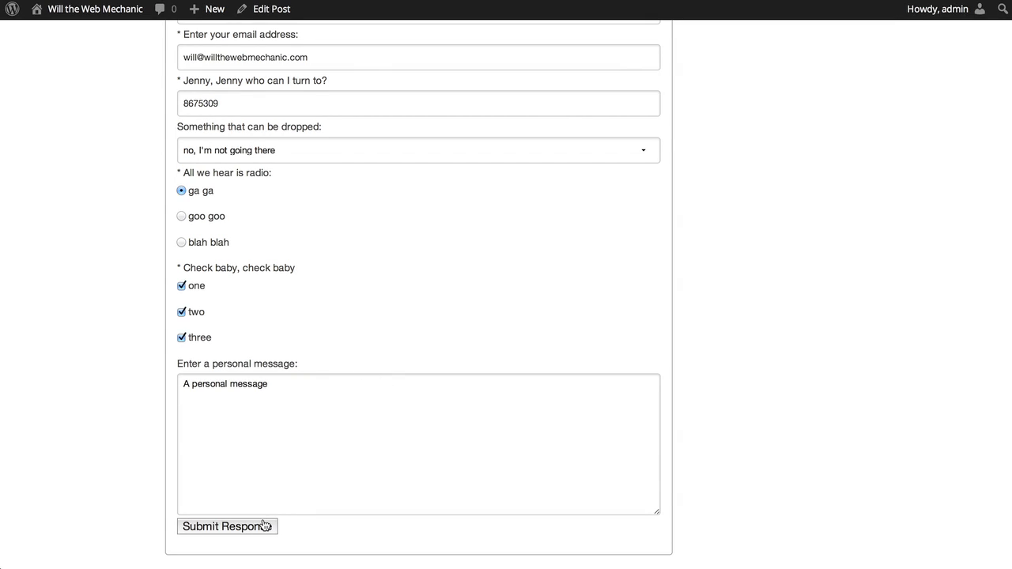
{"action": "mouse_move", "coordinate": [234, 531]}
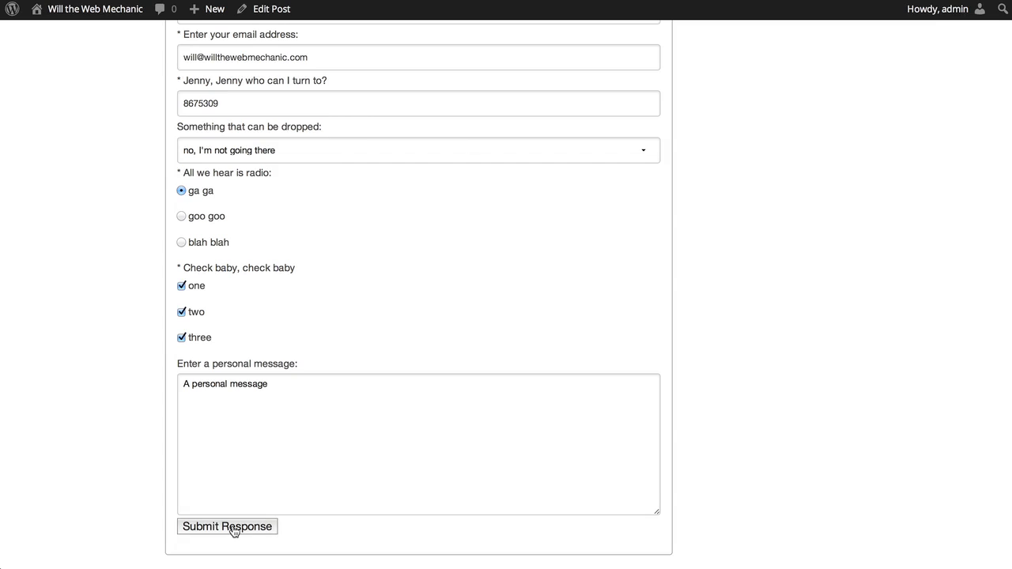
{"action": "left_click", "coordinate": [227, 527]}
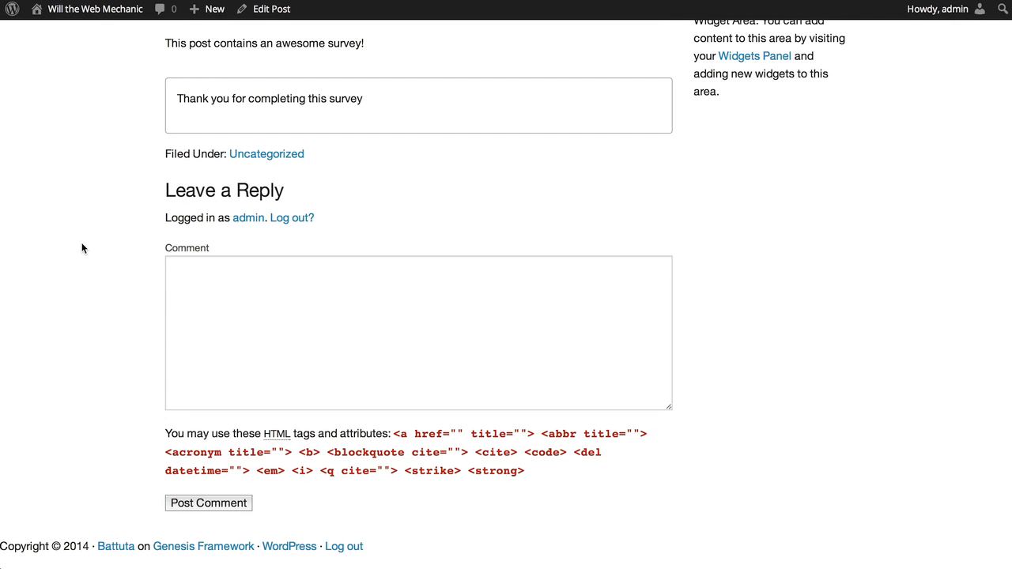
{"action": "mouse_move", "coordinate": [177, 101]}
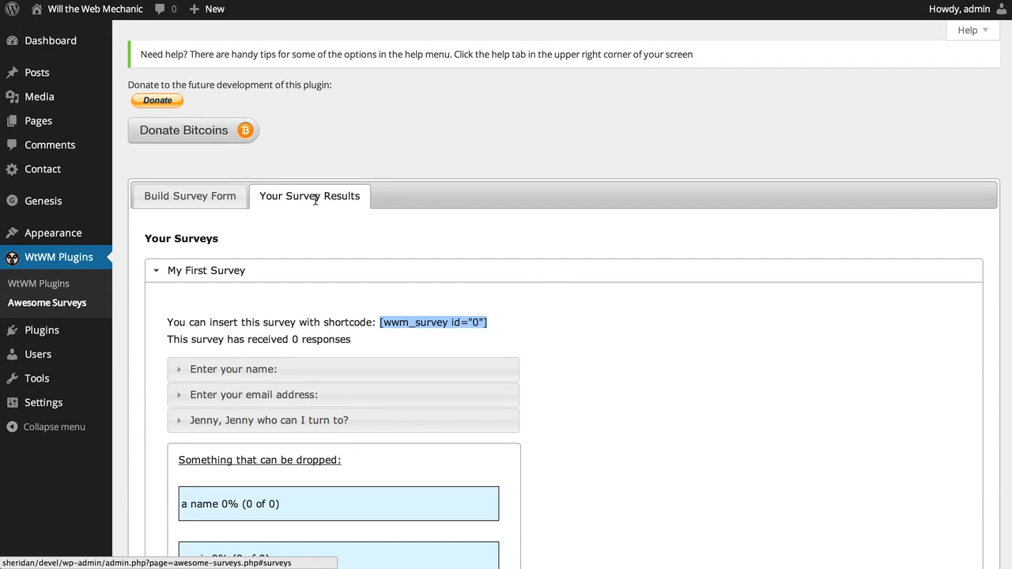
- Reload the survey results and briefly expand the name question's submitted answers
{"action": "left_click", "coordinate": [189, 196]}
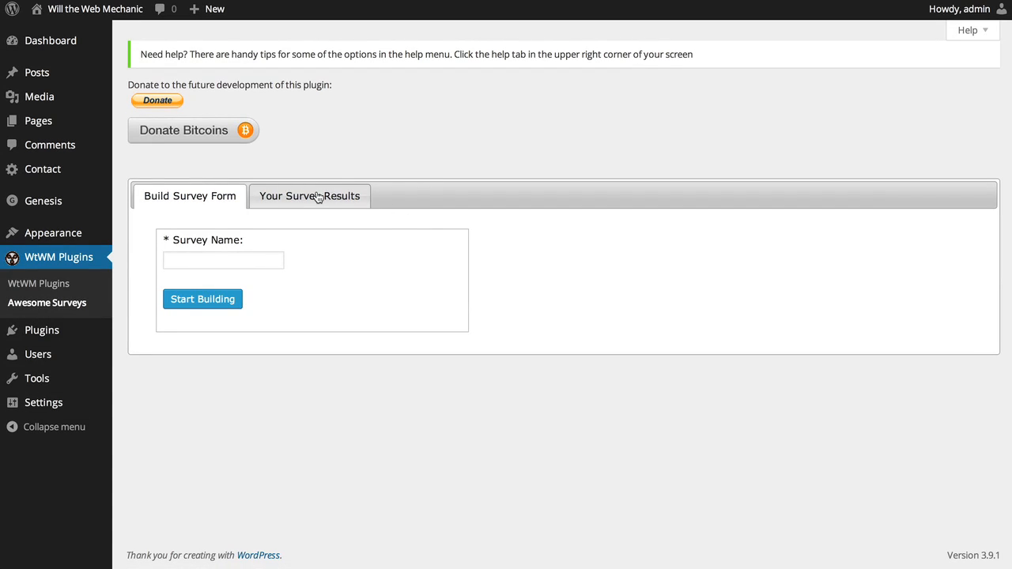
{"action": "left_click", "coordinate": [309, 196]}
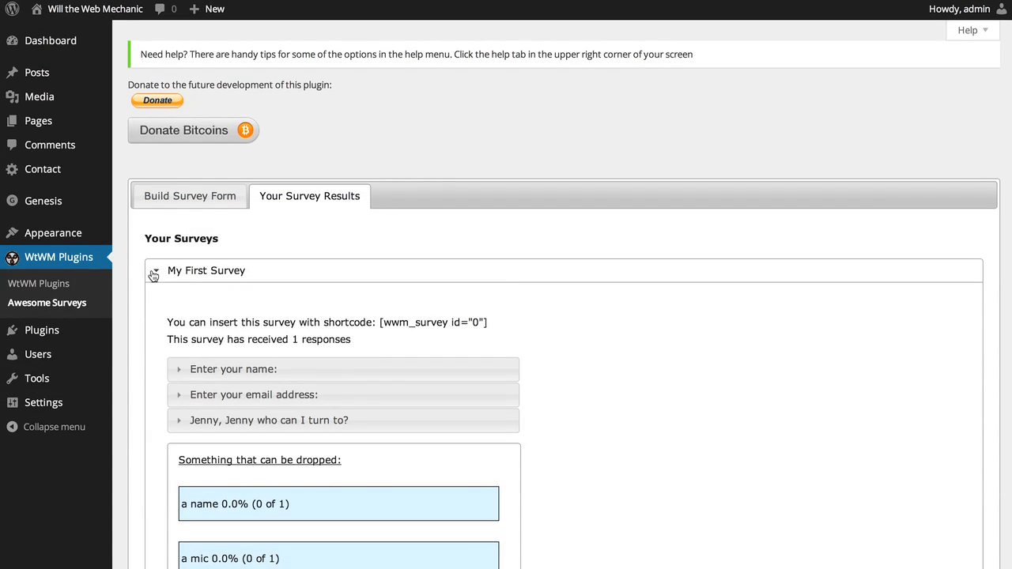
{"action": "scroll", "scroll_direction": "down", "scroll_amount": 3}
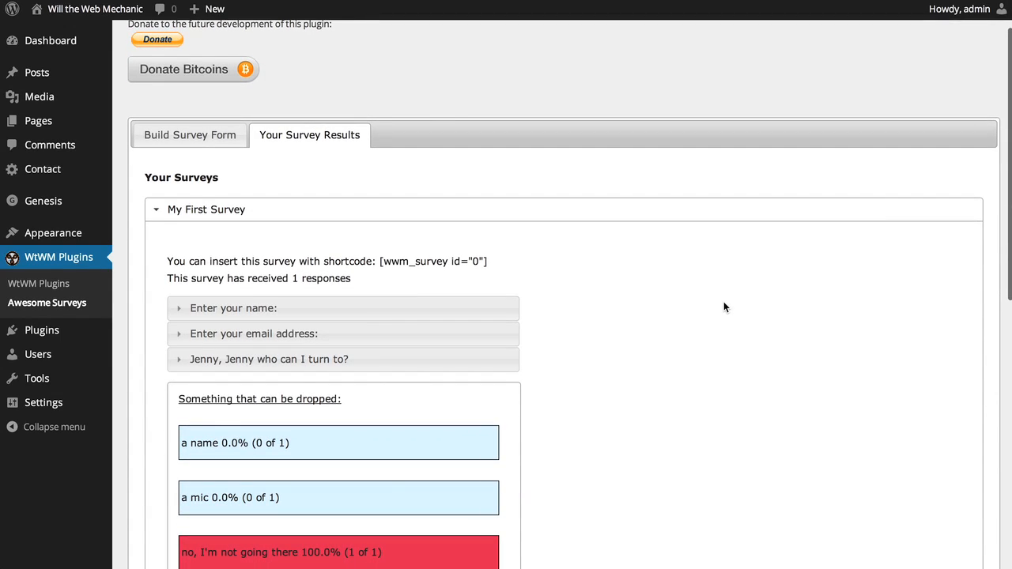
{"action": "left_click", "coordinate": [234, 308]}
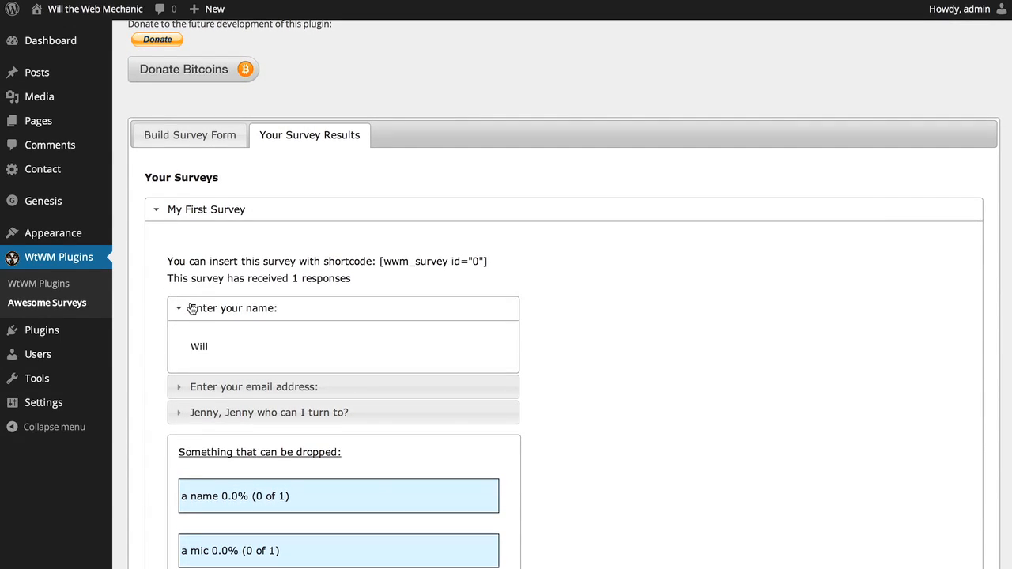
{"action": "left_click", "coordinate": [179, 308]}
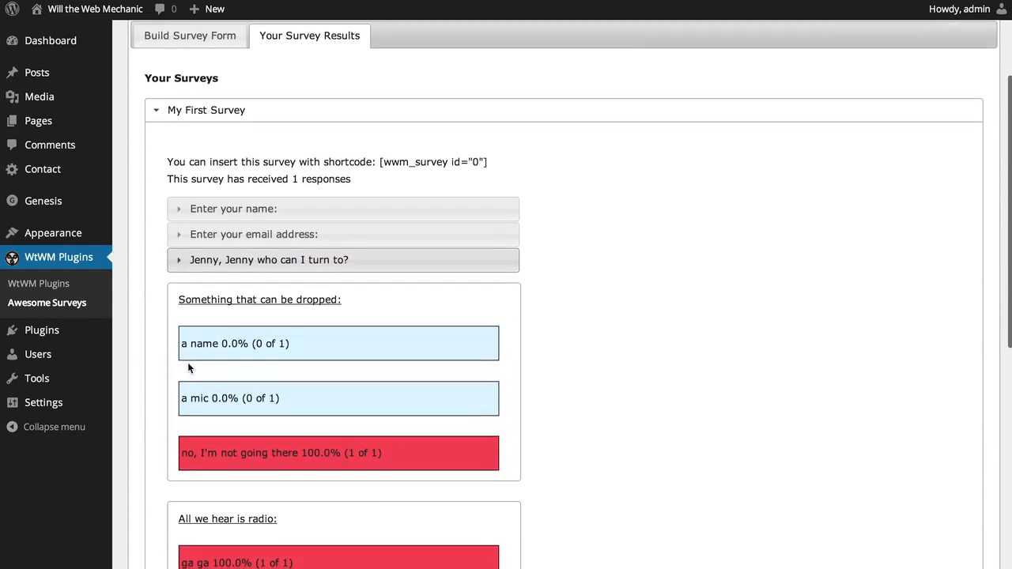
- Reveal the submitted personal message, then collapse the My First Survey results
{"action": "scroll", "scroll_direction": "down", "scroll_amount": 3}
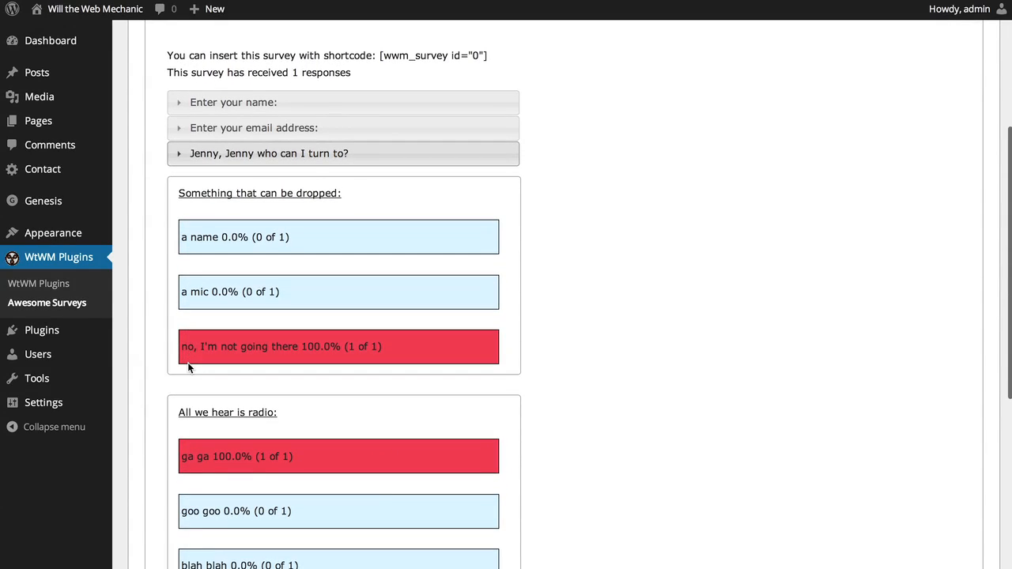
{"action": "scroll", "scroll_direction": "down", "scroll_amount": 3}
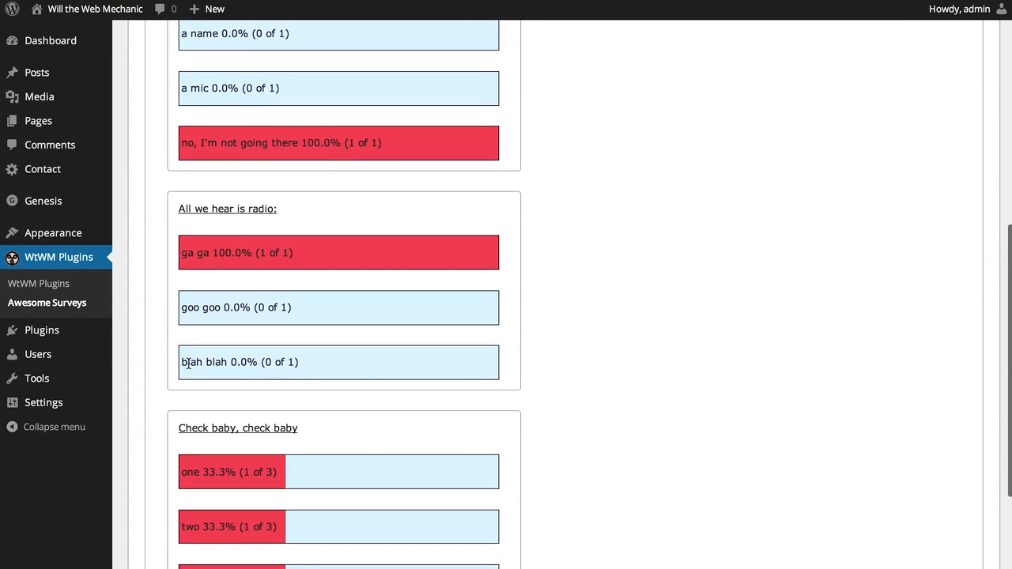
{"action": "scroll", "scroll_direction": "down", "scroll_amount": 3}
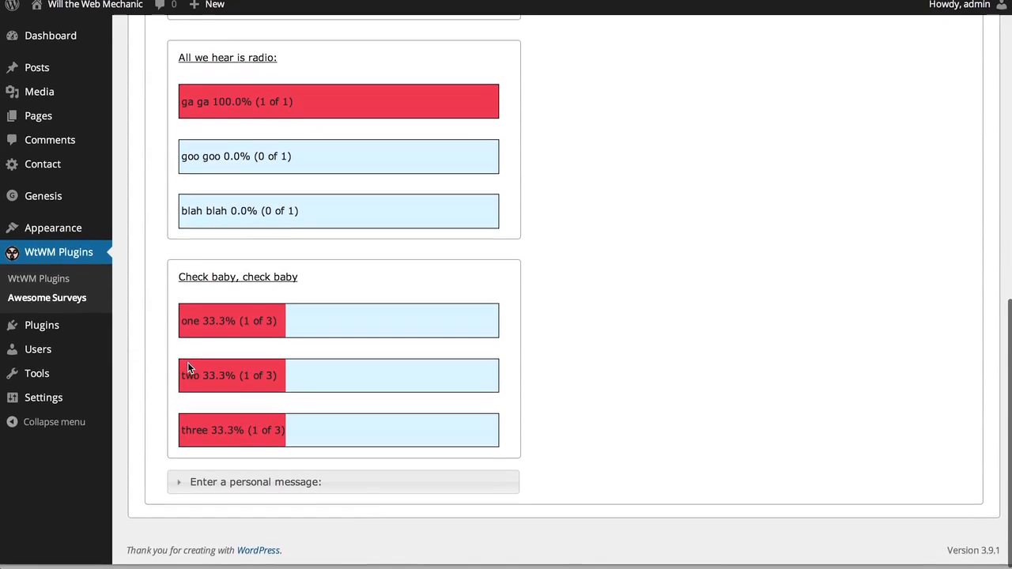
{"action": "left_click", "coordinate": [255, 482]}
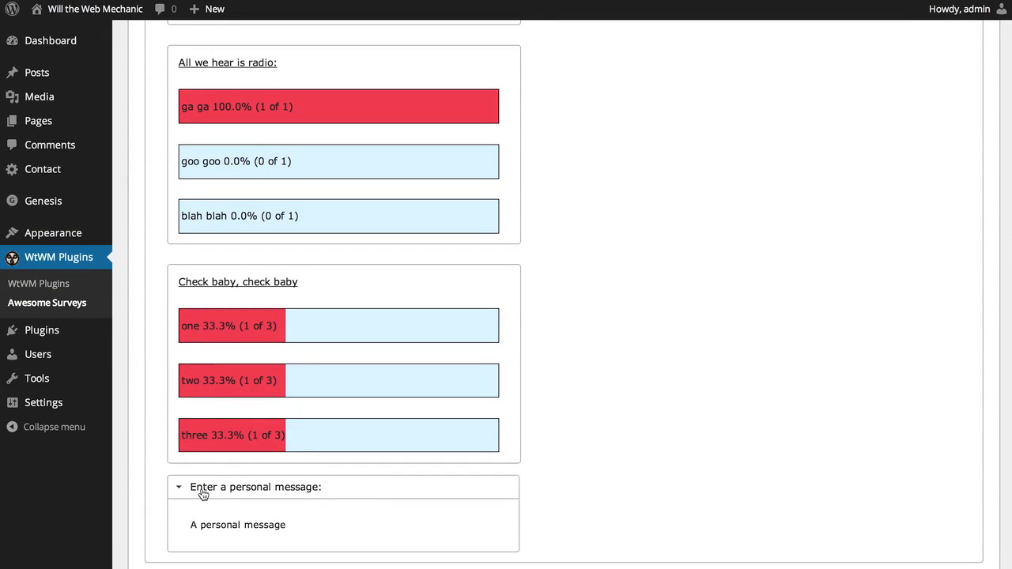
{"action": "scroll", "scroll_direction": "down", "scroll_amount": 3}
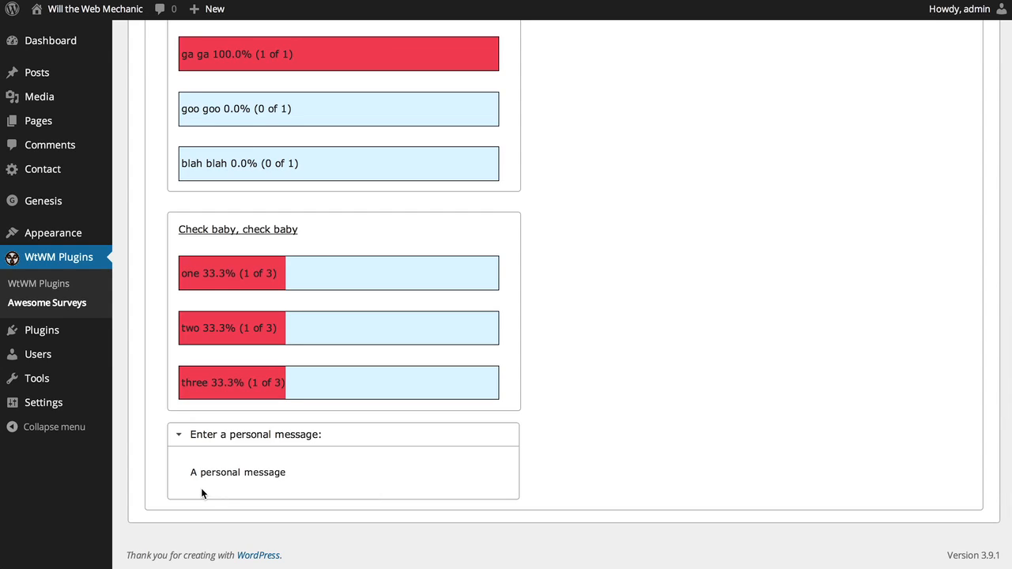
{"action": "mouse_move", "coordinate": [184, 446]}
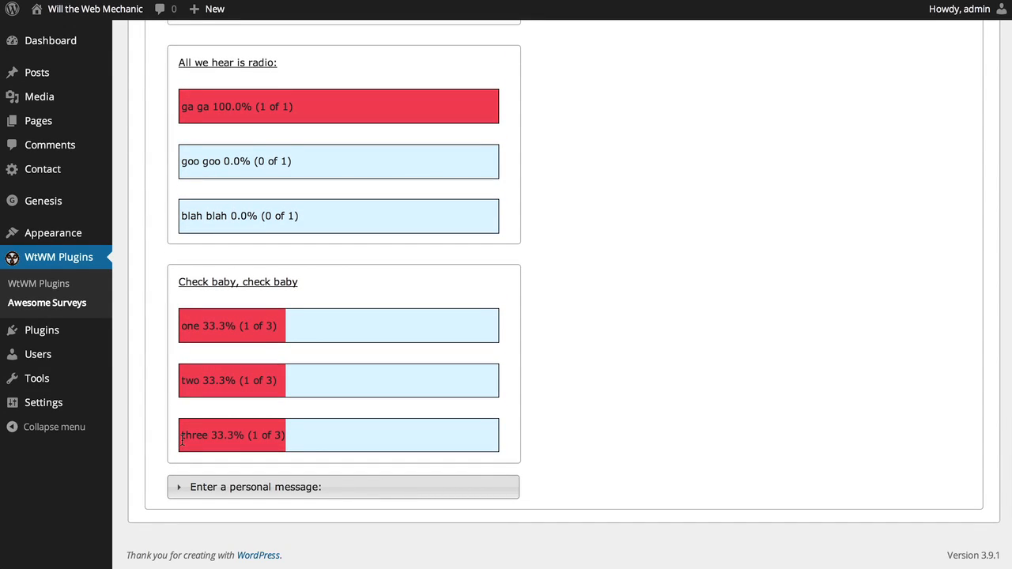
{"action": "scroll", "scroll_direction": "up", "scroll_amount": 3}
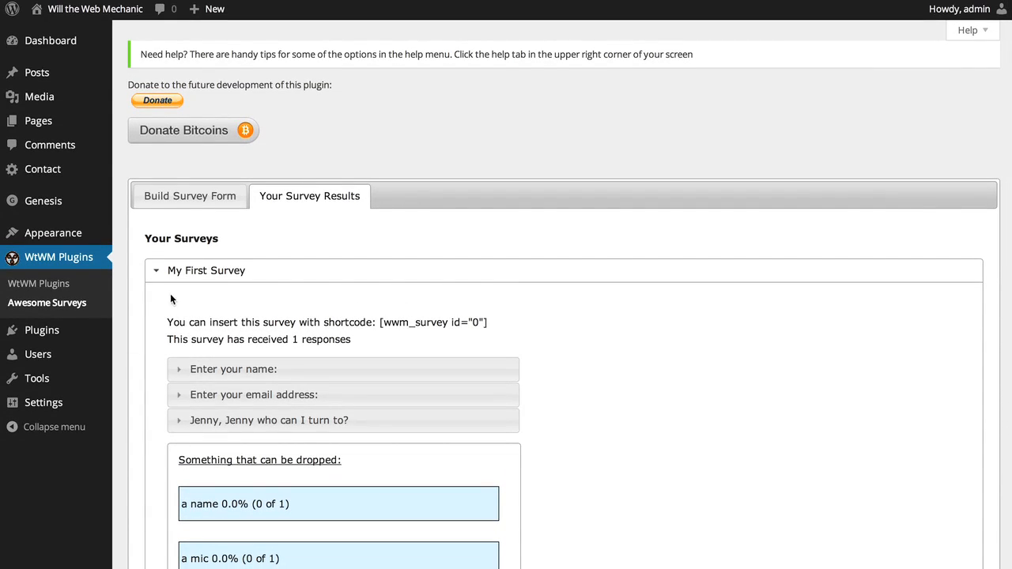
{"action": "left_click", "coordinate": [155, 270]}
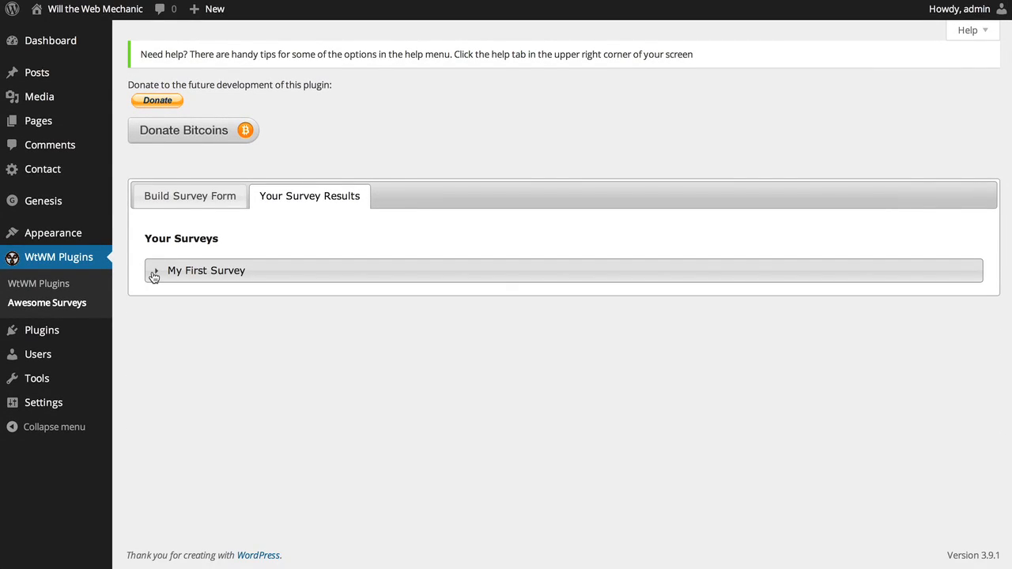